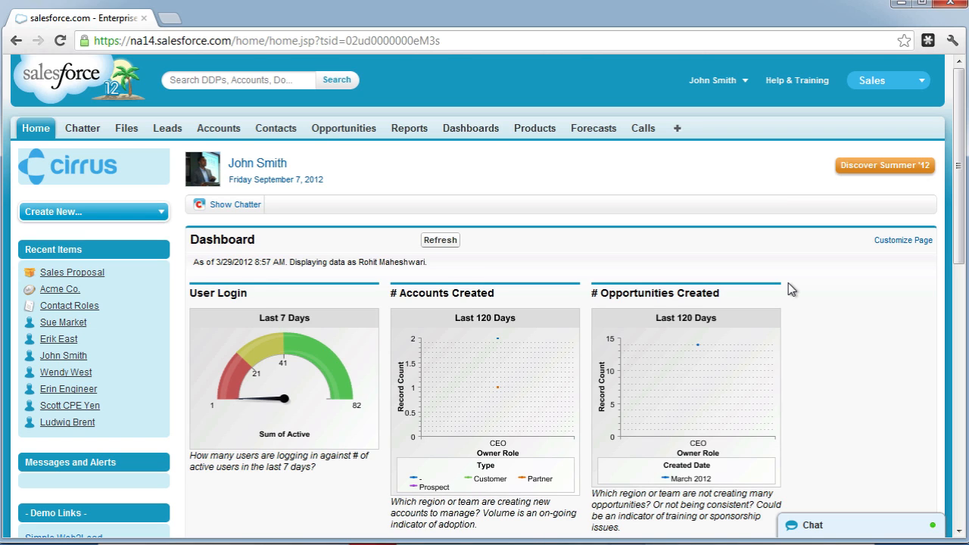
mouse_move(775, 281)
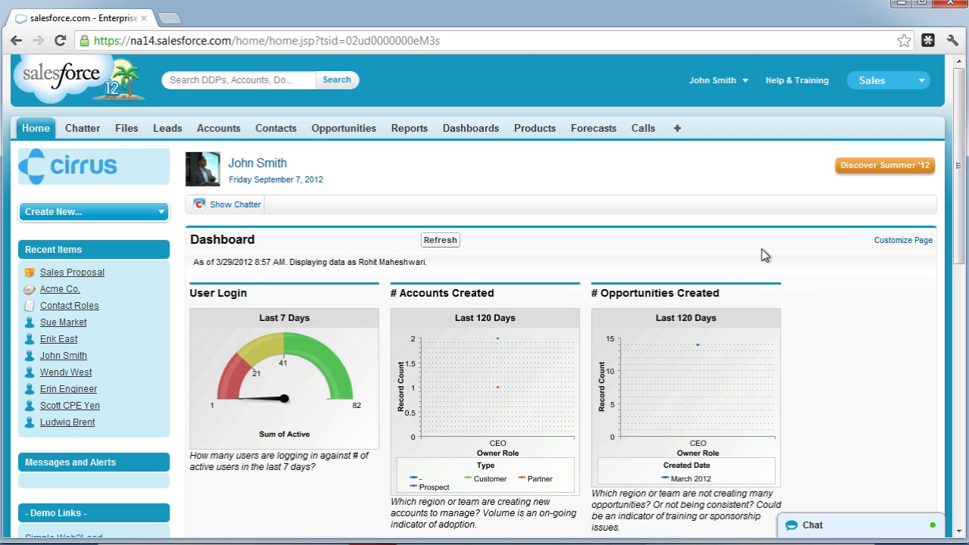
mouse_move(885, 91)
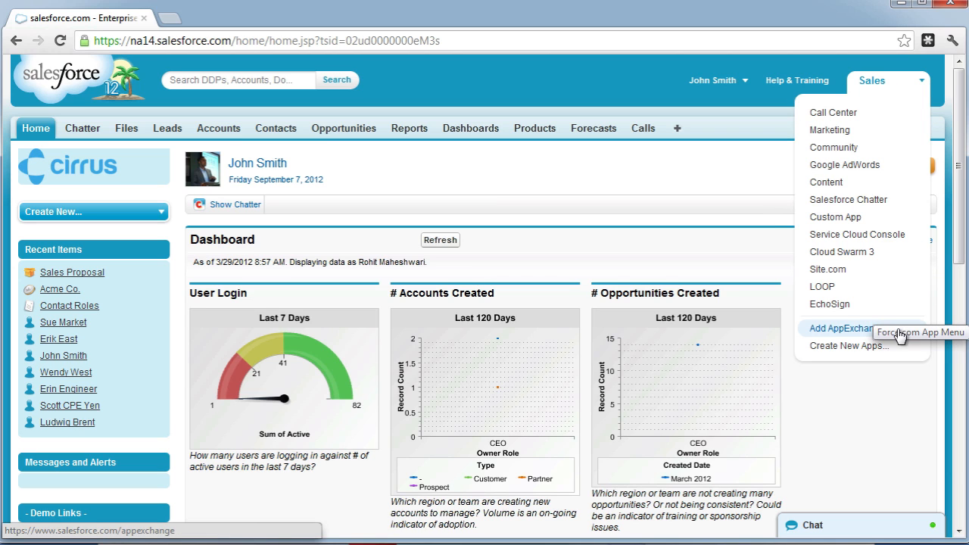
Step: Choose Add AppExchange Apps from the app menu to open the marketplace
click(842, 328)
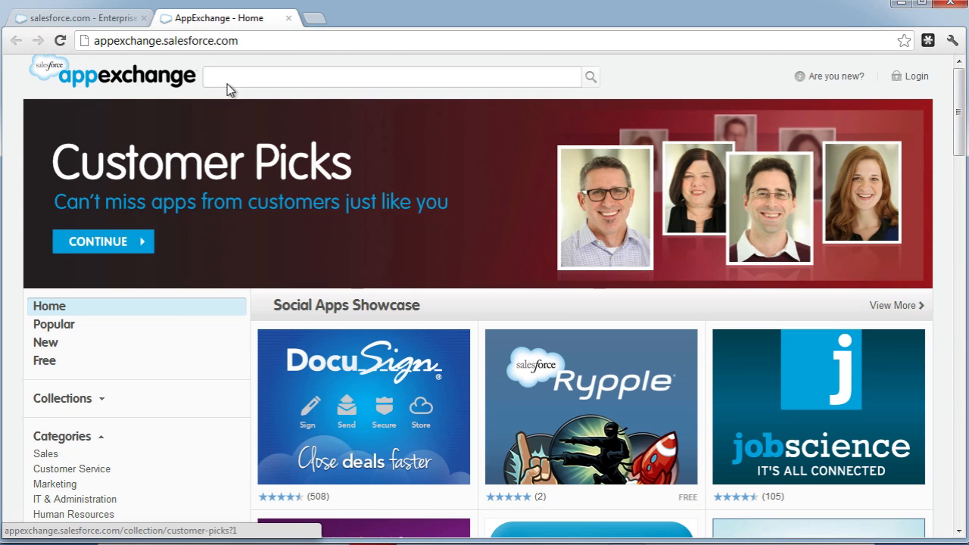
Step: Search AppExchange for 'loop'
click(391, 76)
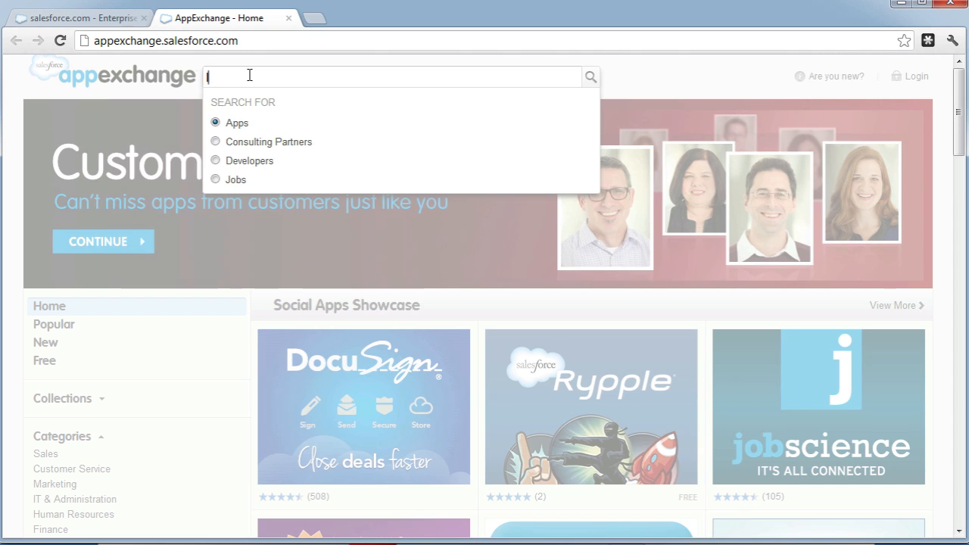
text(loop)
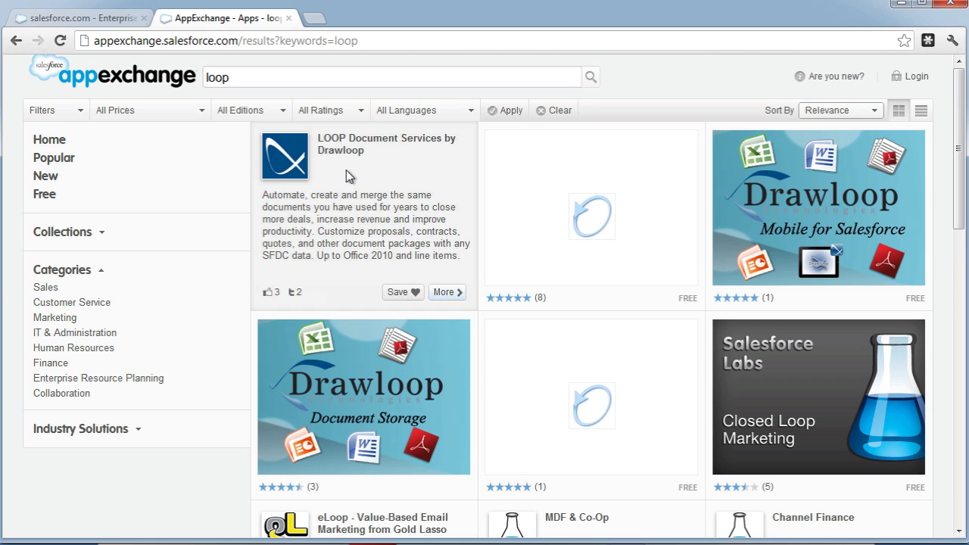
mouse_move(365, 210)
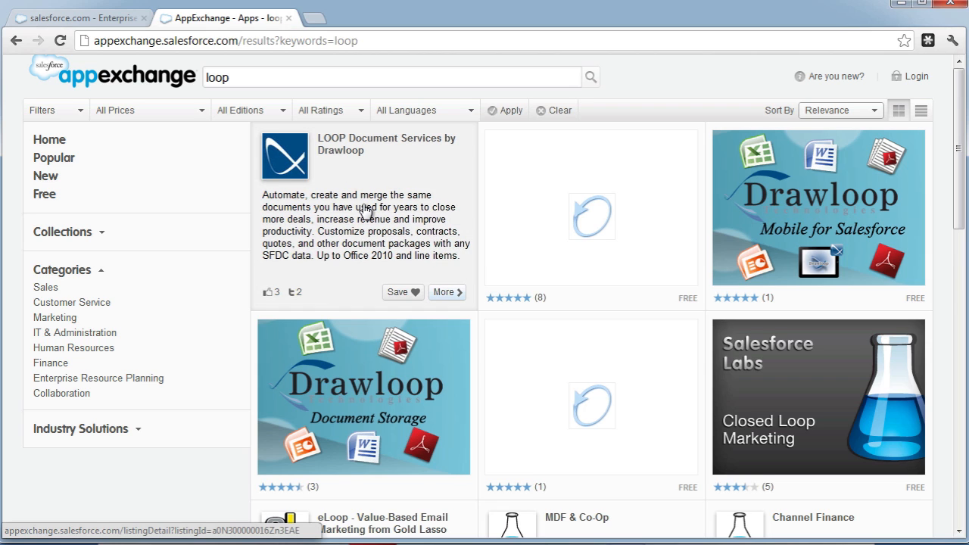
Step: Open the LOOP Document Services by Drawloop listing and choose Get It Now
click(386, 144)
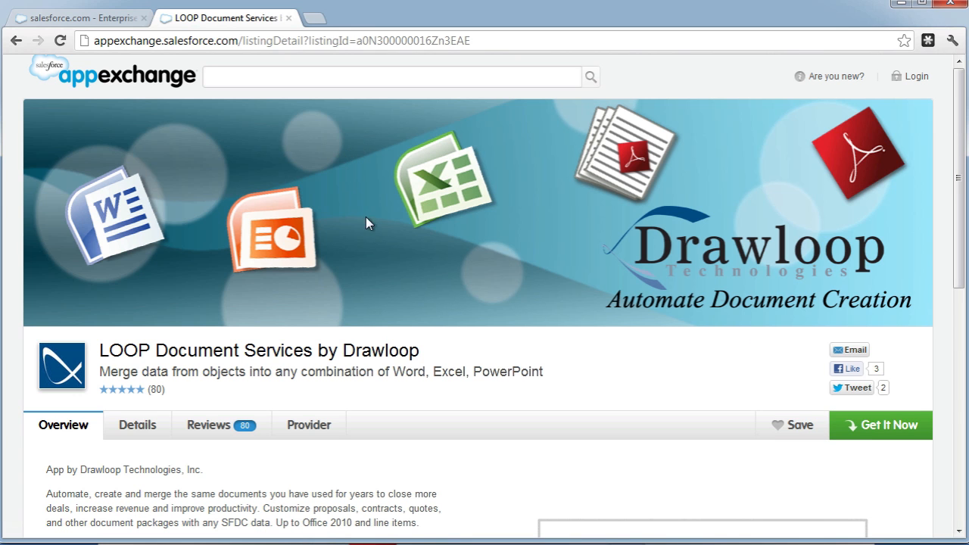
mouse_move(378, 237)
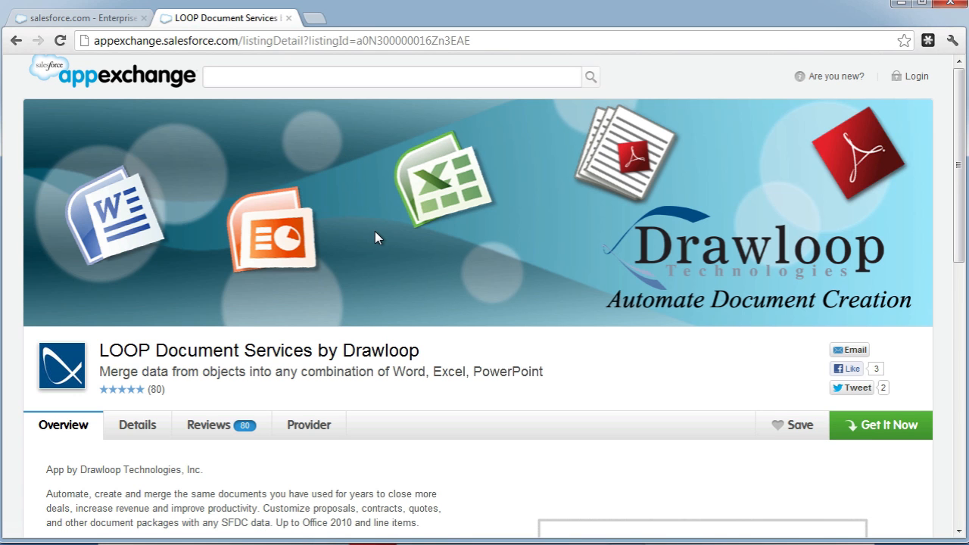
scroll(down, 3)
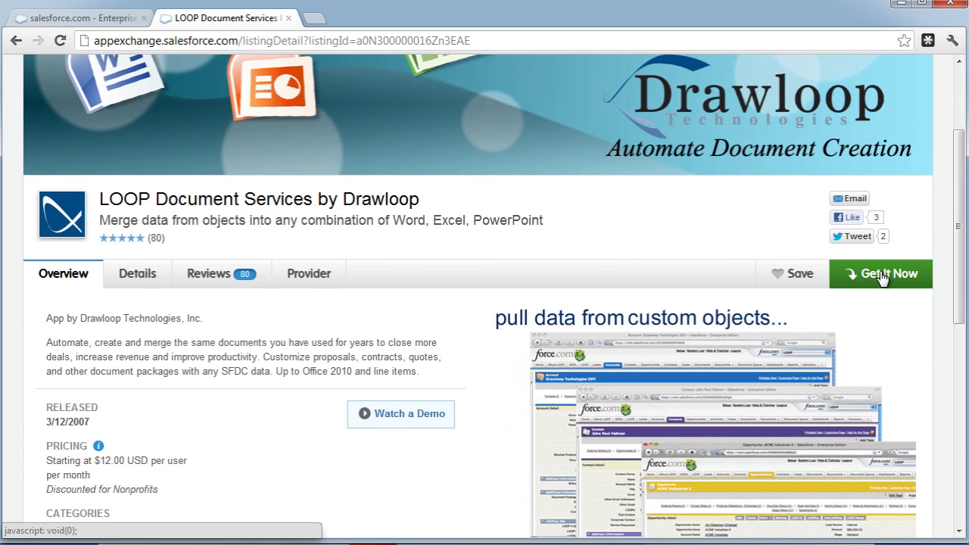
click(880, 273)
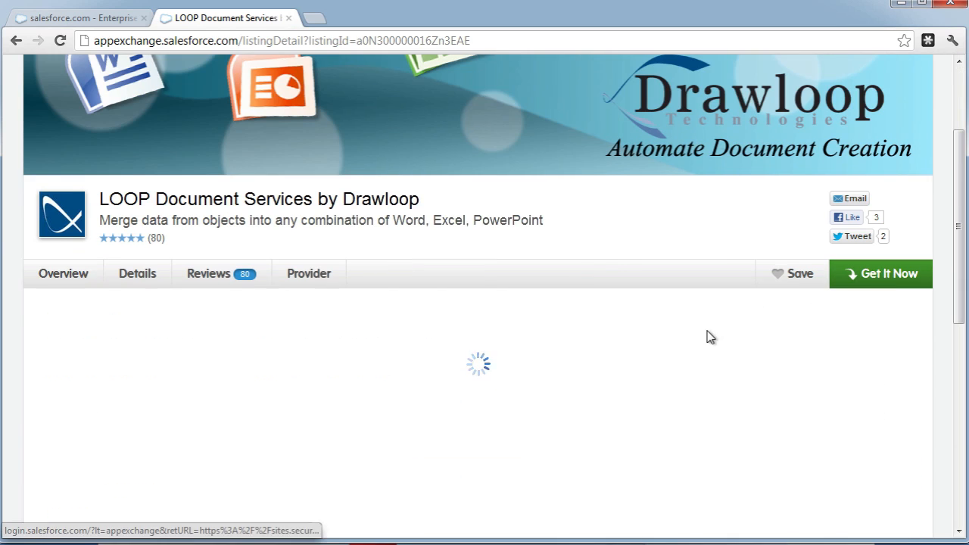
click(881, 273)
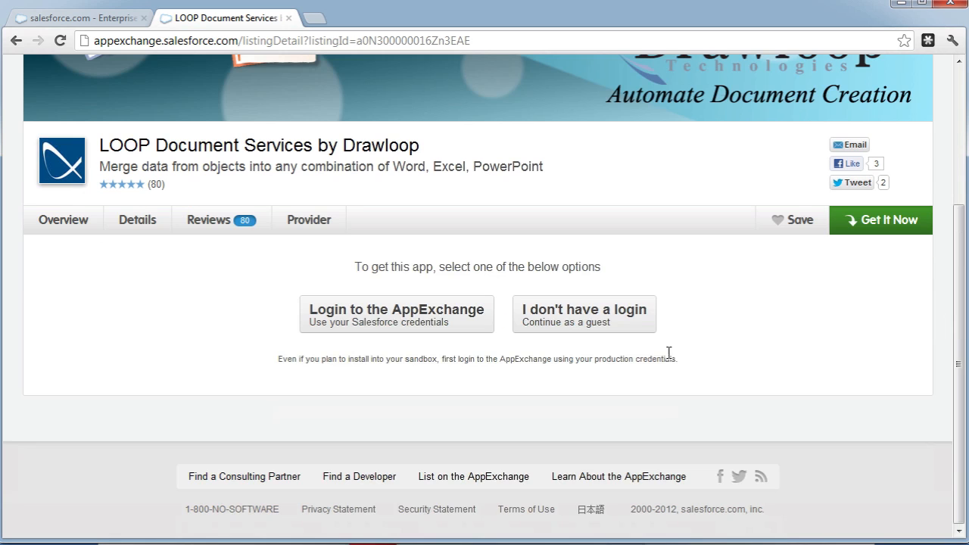
mouse_move(606, 385)
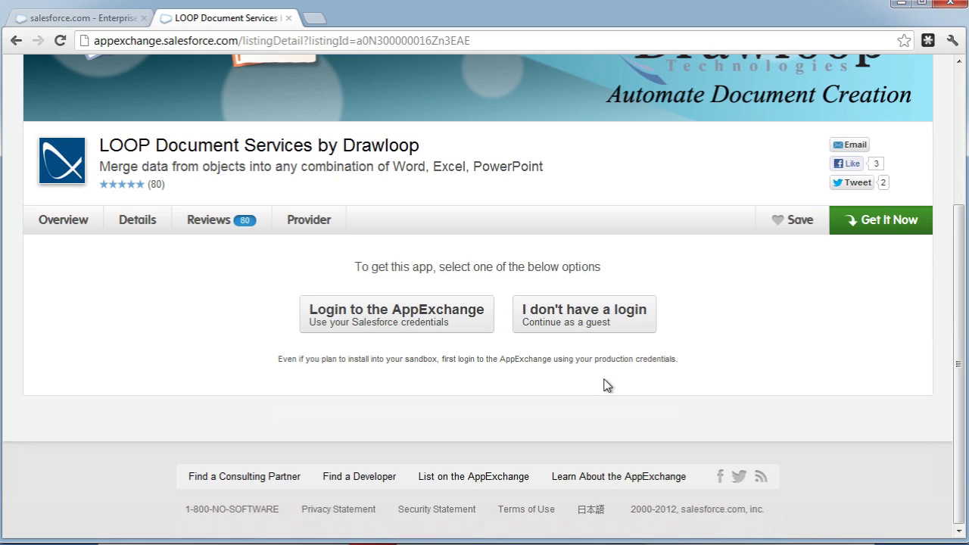
mouse_move(424, 371)
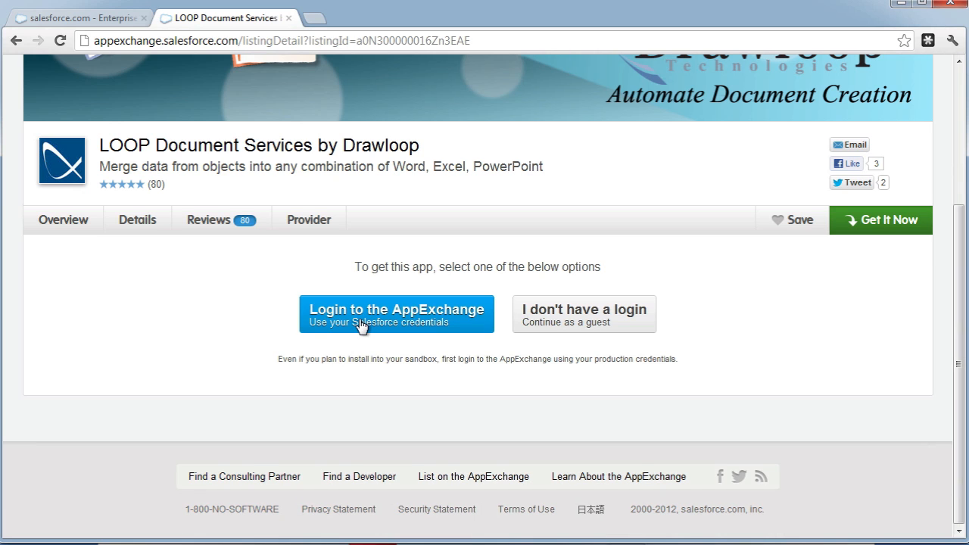
Step: Log in to AppExchange with Salesforce credentials and scroll to the install options
click(396, 314)
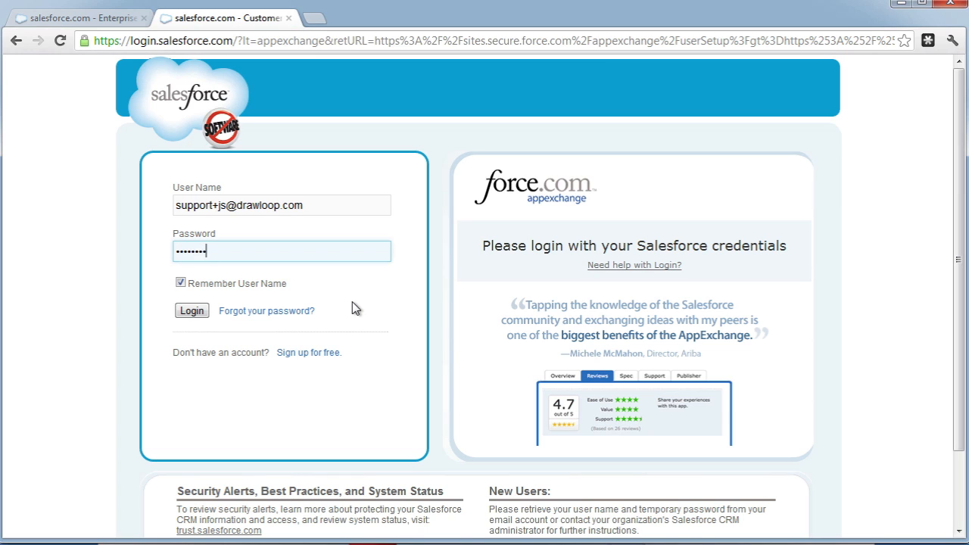
click(191, 311)
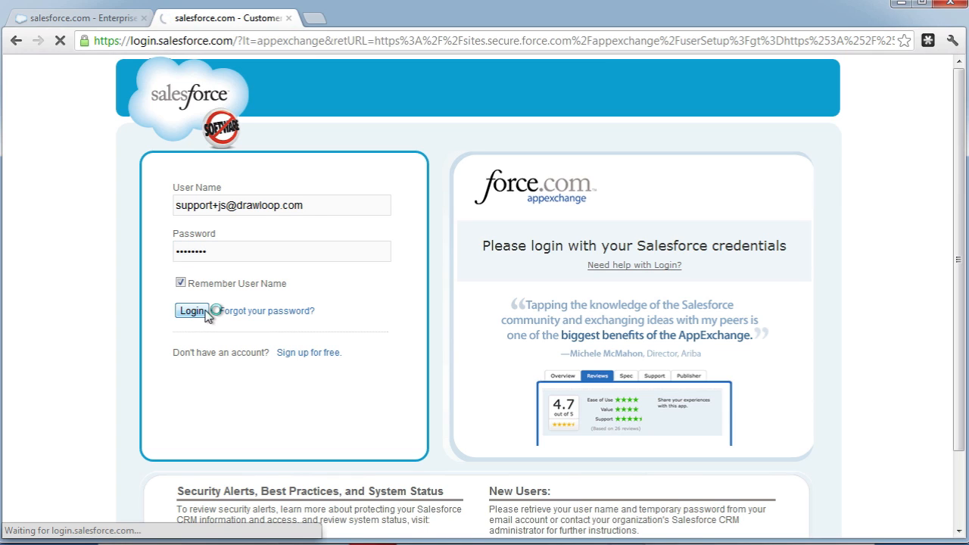
click(191, 311)
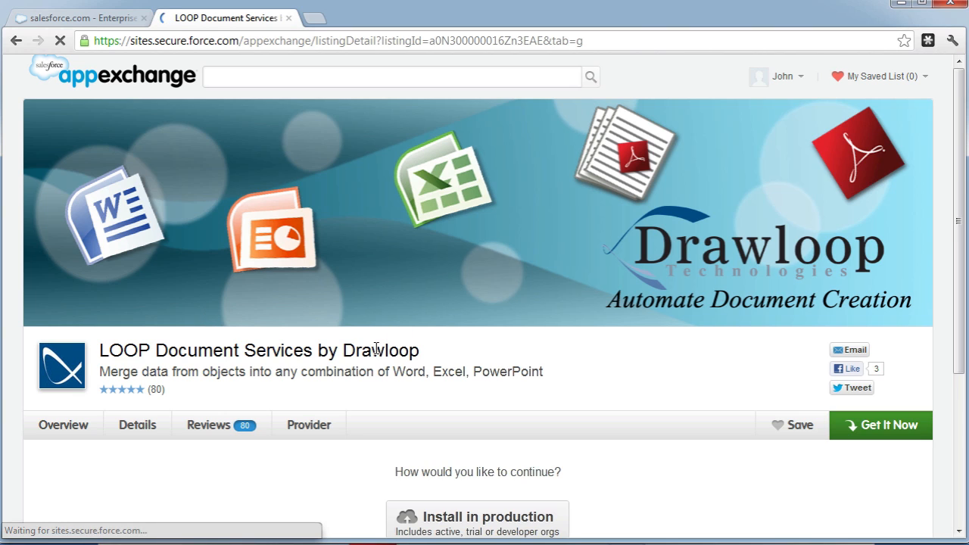
scroll(down, 3)
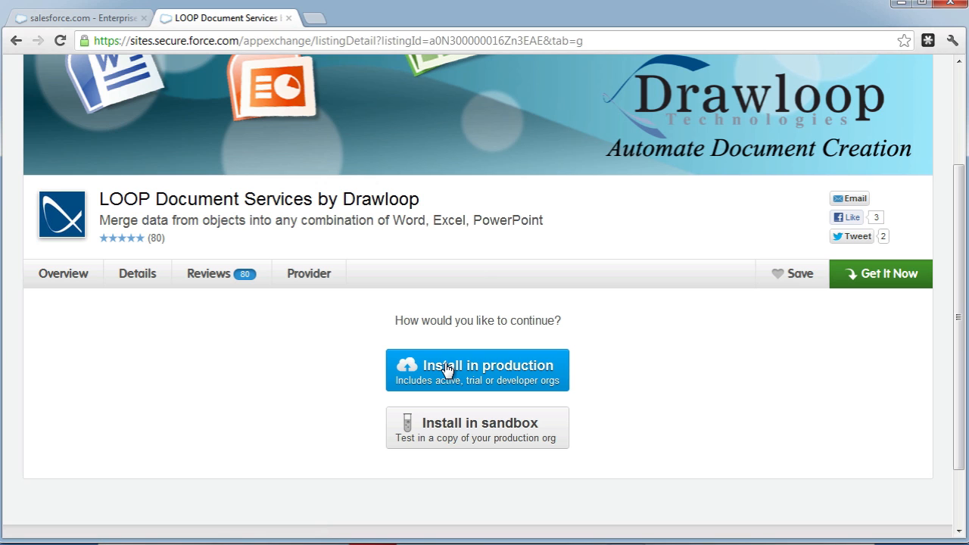
Step: Choose Install in production, accept the terms, and confirm the installation
click(477, 371)
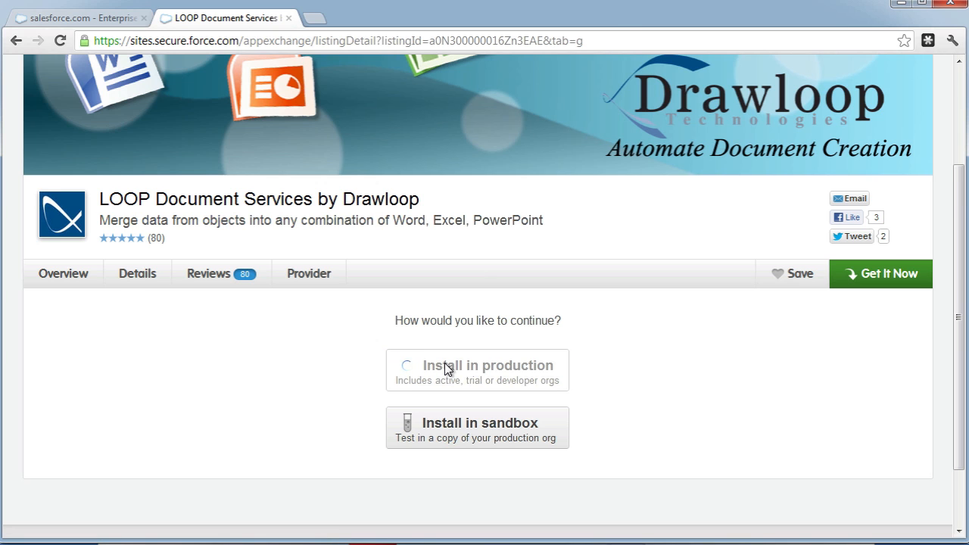
click(477, 370)
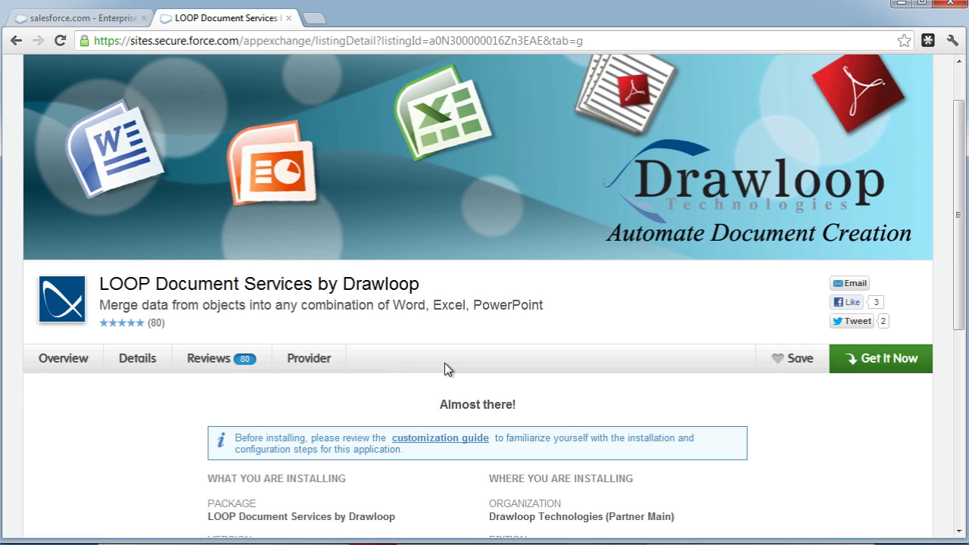
mouse_move(456, 361)
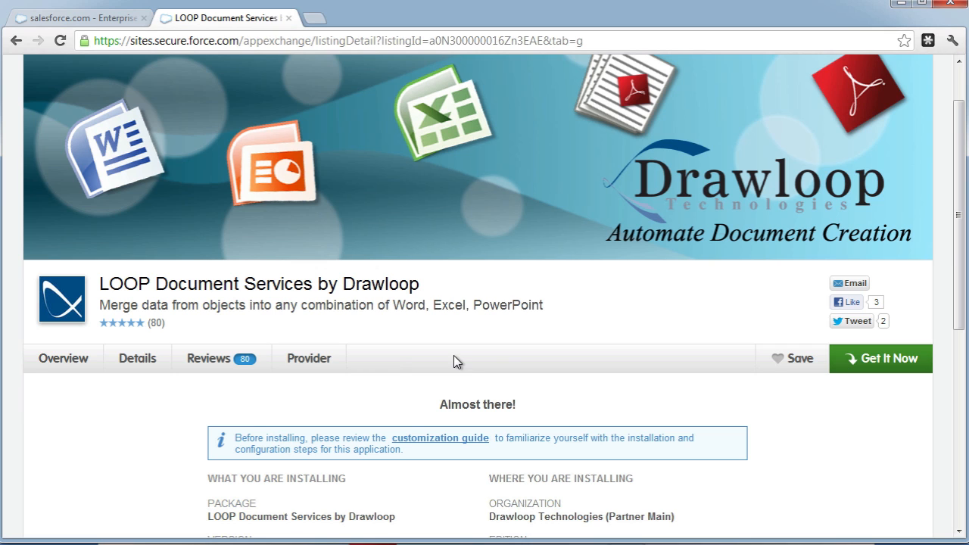
scroll(down, 3)
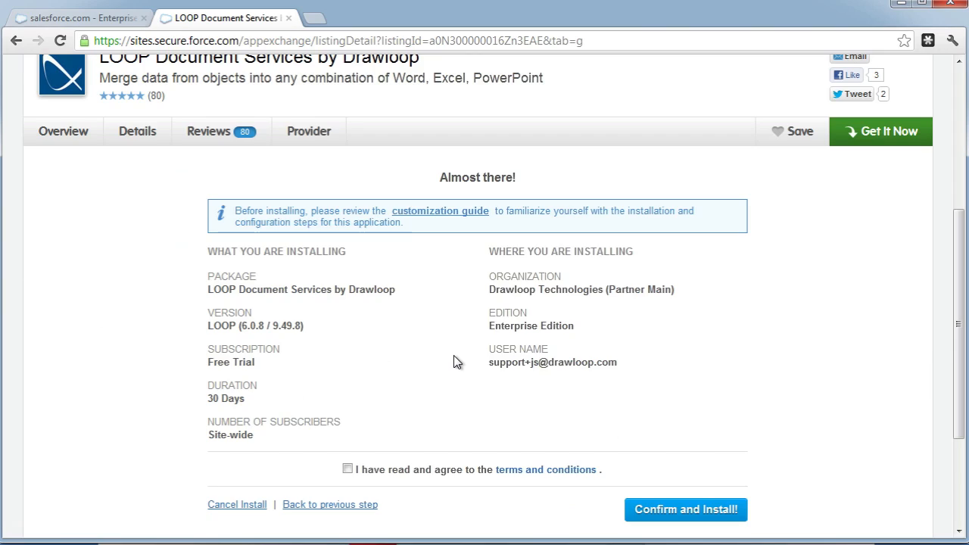
mouse_move(370, 502)
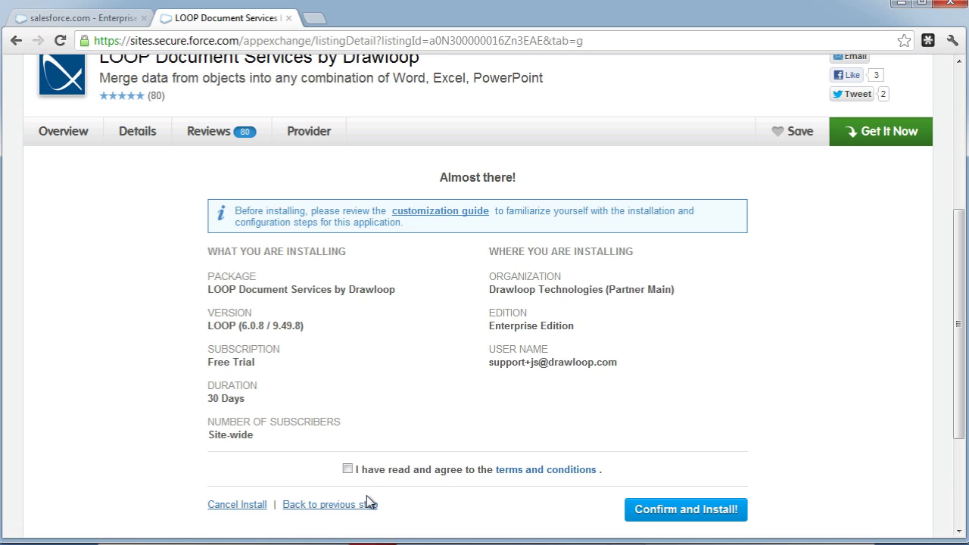
click(348, 469)
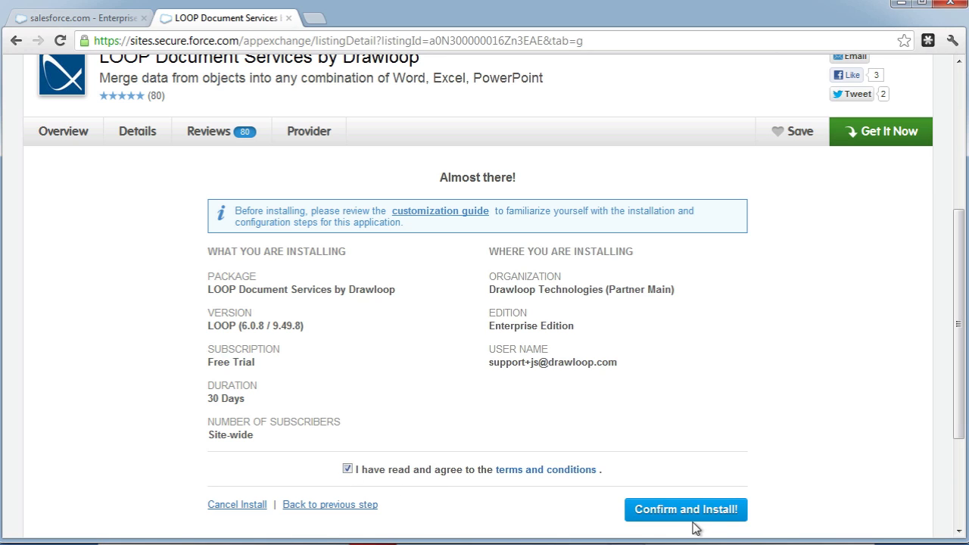
click(685, 509)
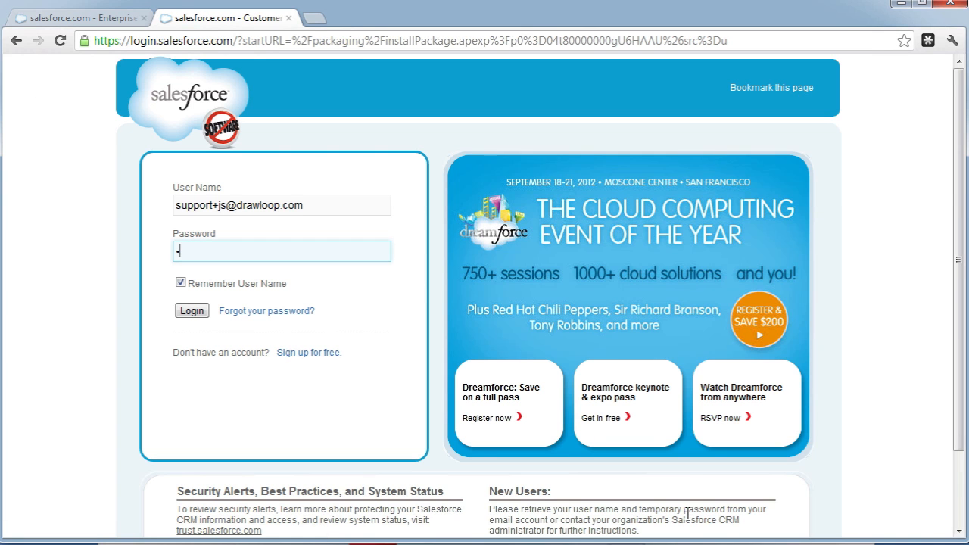
Step: Enter the password and log in to Salesforce to reach the package upgrade details
text(password)
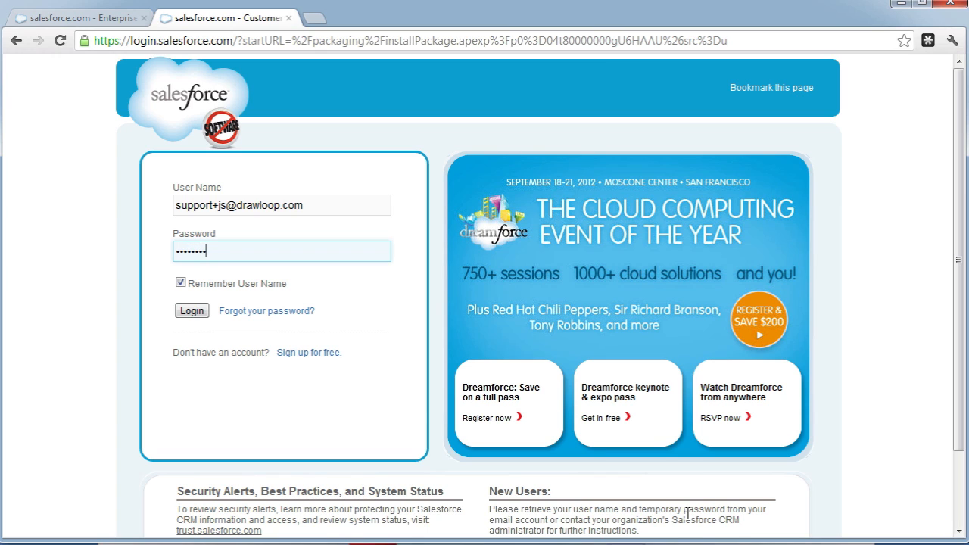
click(192, 311)
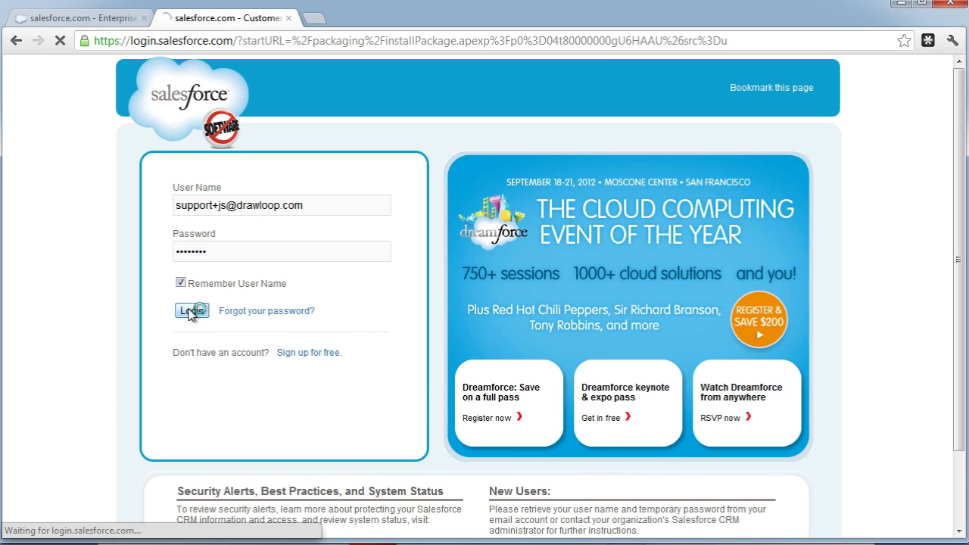
click(192, 310)
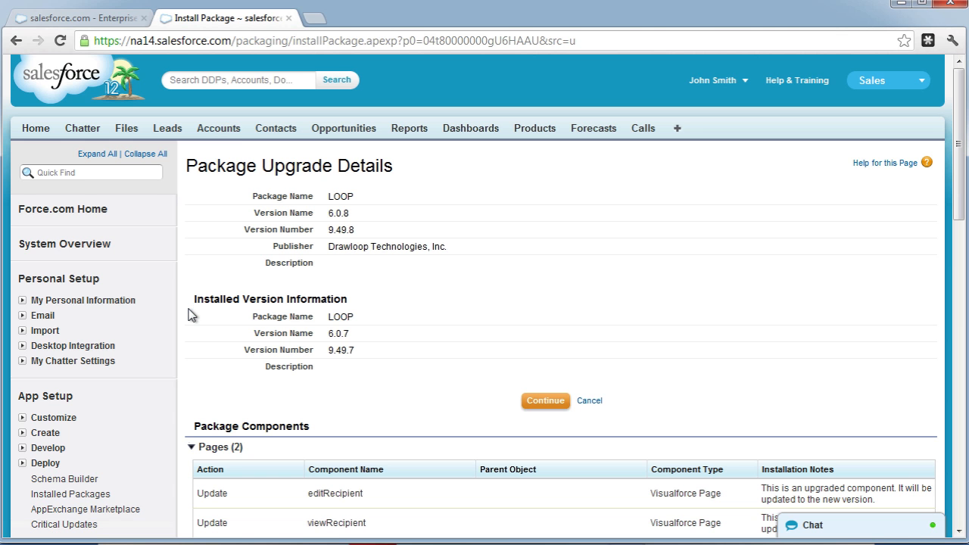
Step: Continue past the LOOP 6.0.7 to 6.0.8 upgrade details
click(545, 401)
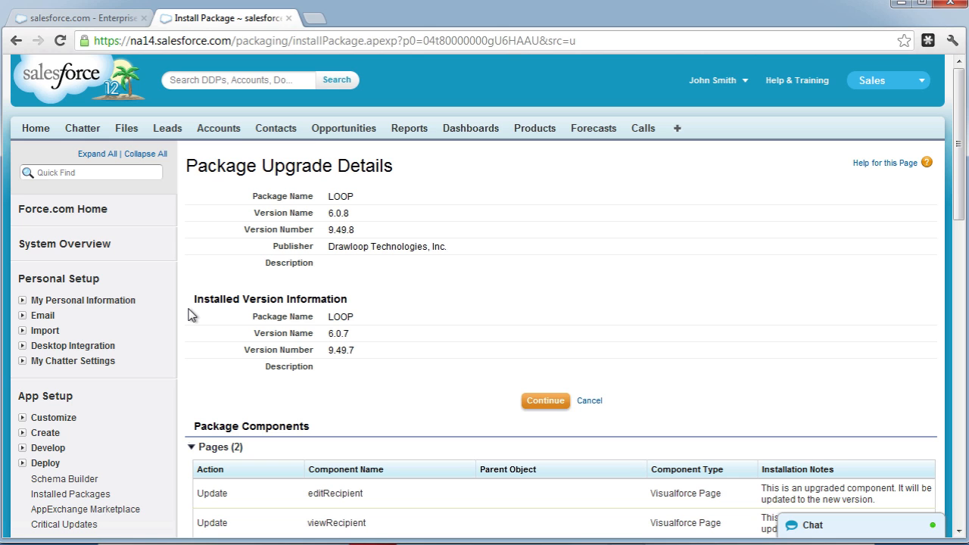
mouse_move(236, 261)
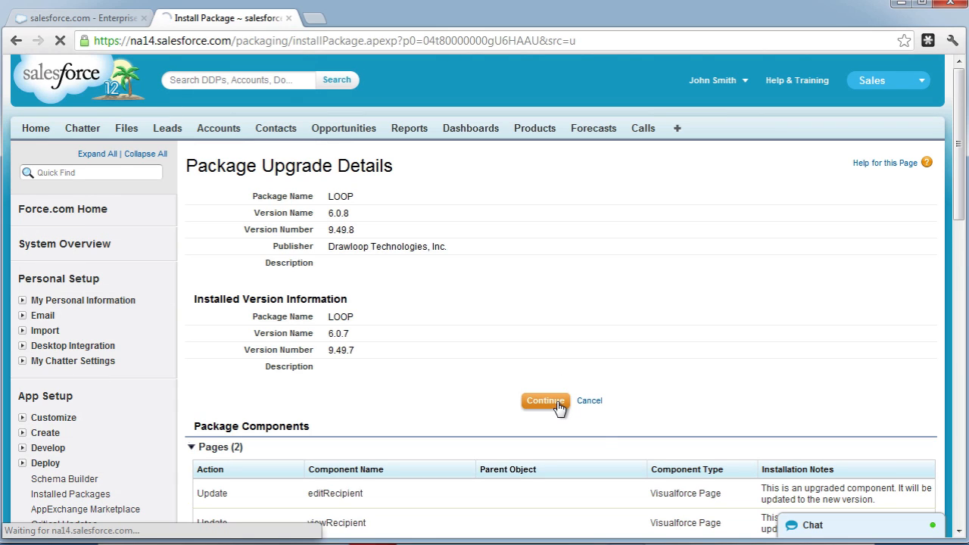
click(545, 401)
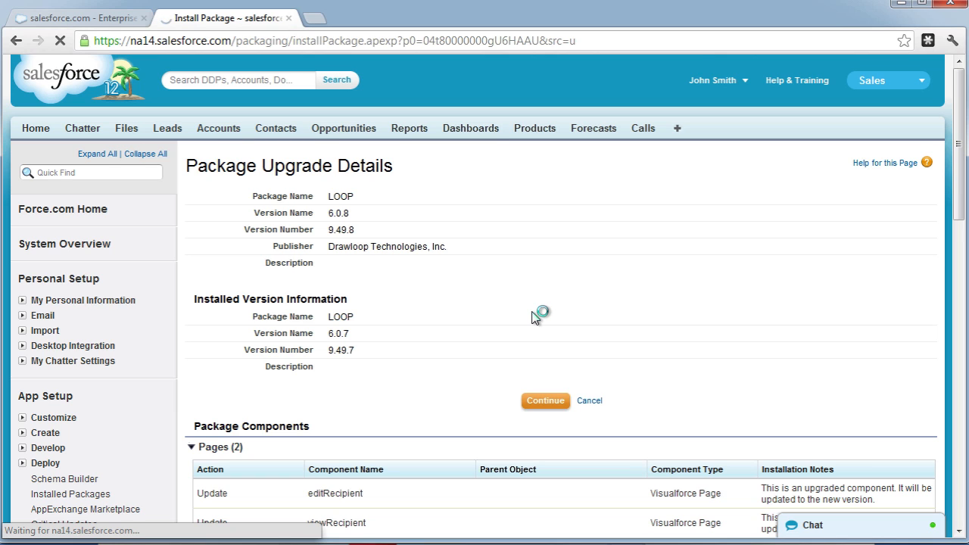
click(545, 400)
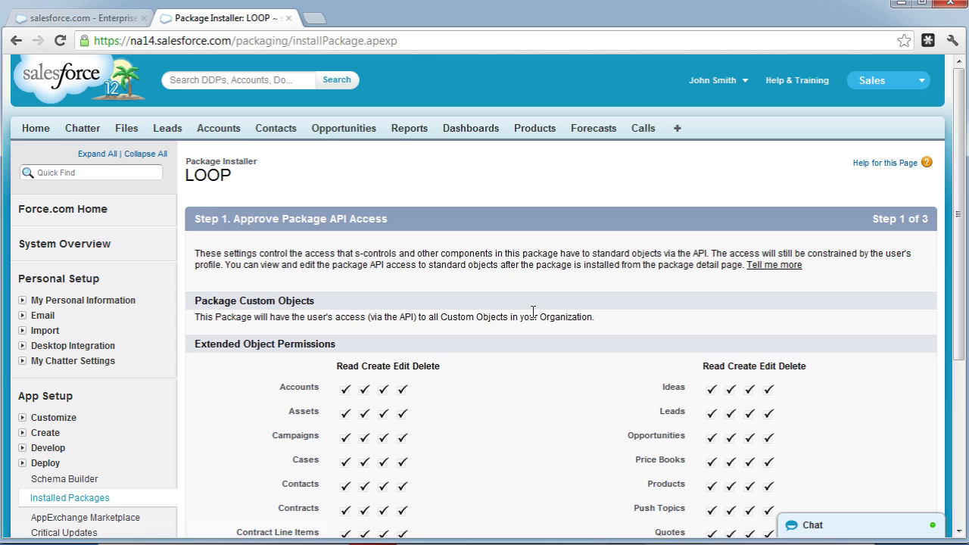
Step: Review the Extended Object Permissions and approve the package API access
scroll(down, 3)
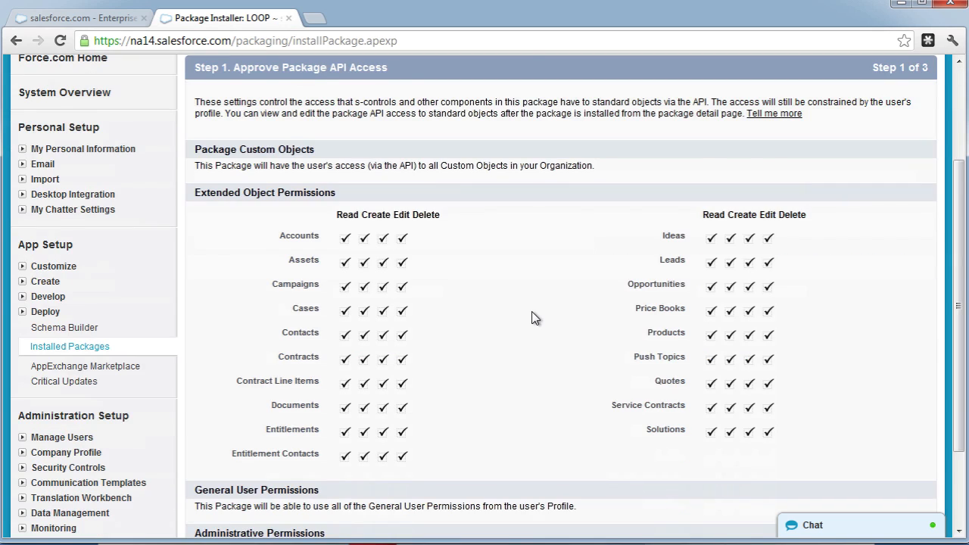
scroll(down, 3)
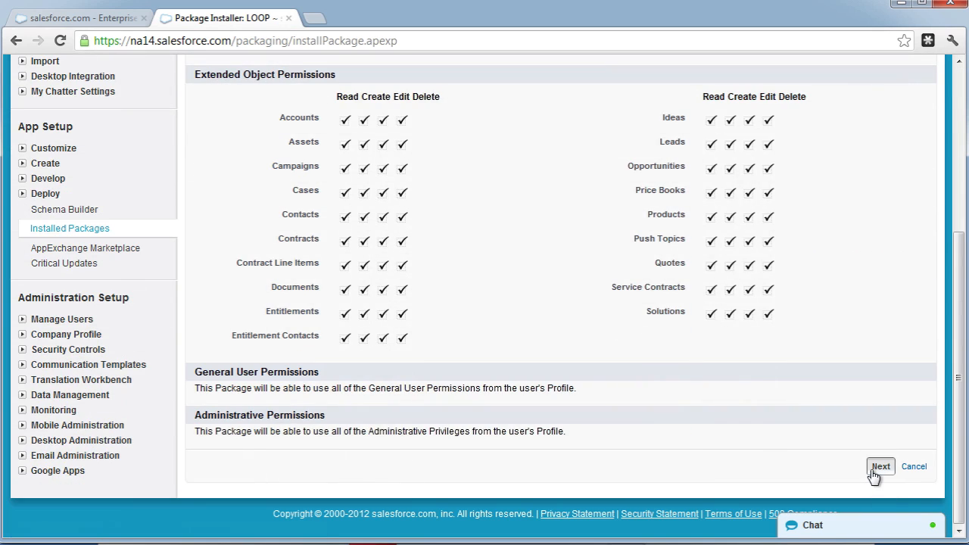
click(881, 466)
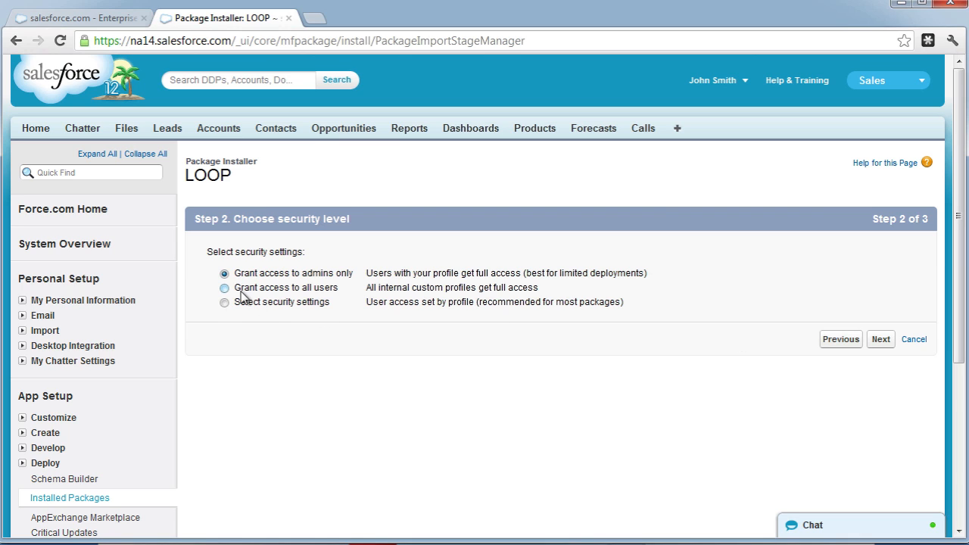
Step: Set the security level to 'Grant access to all users' and continue
click(224, 288)
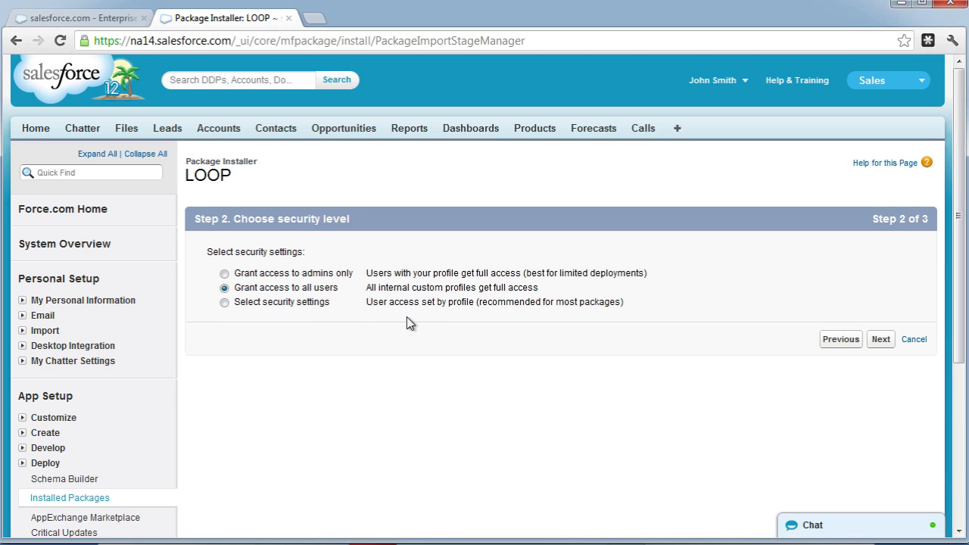
mouse_move(420, 328)
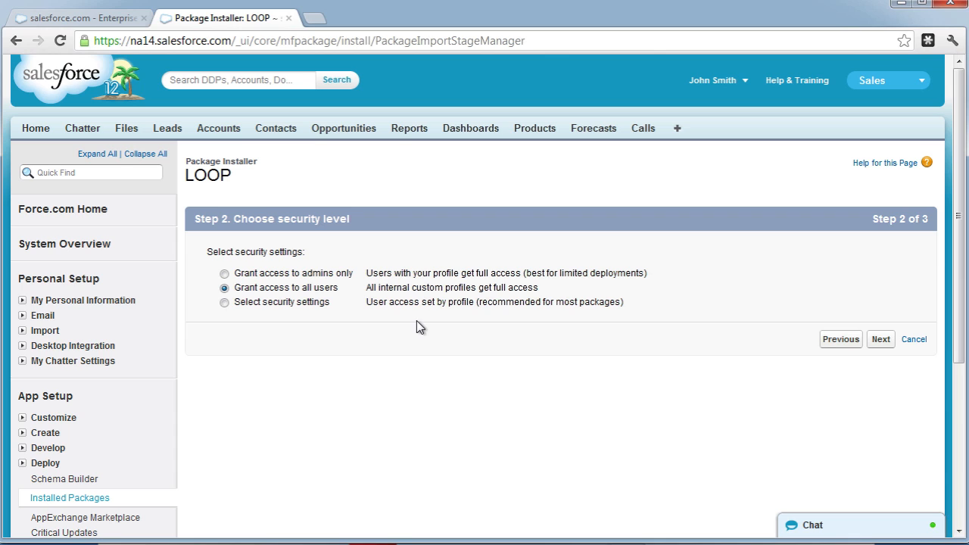
mouse_move(886, 347)
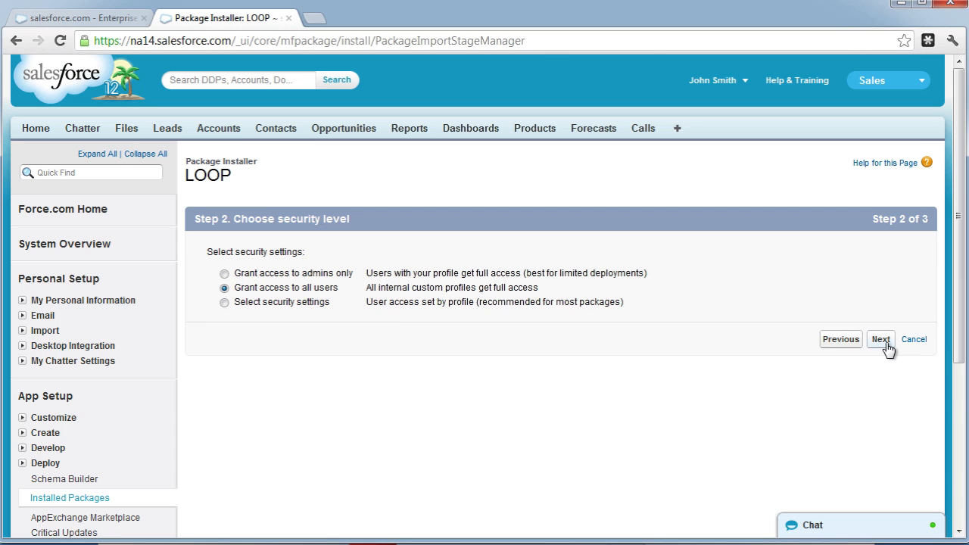
click(880, 339)
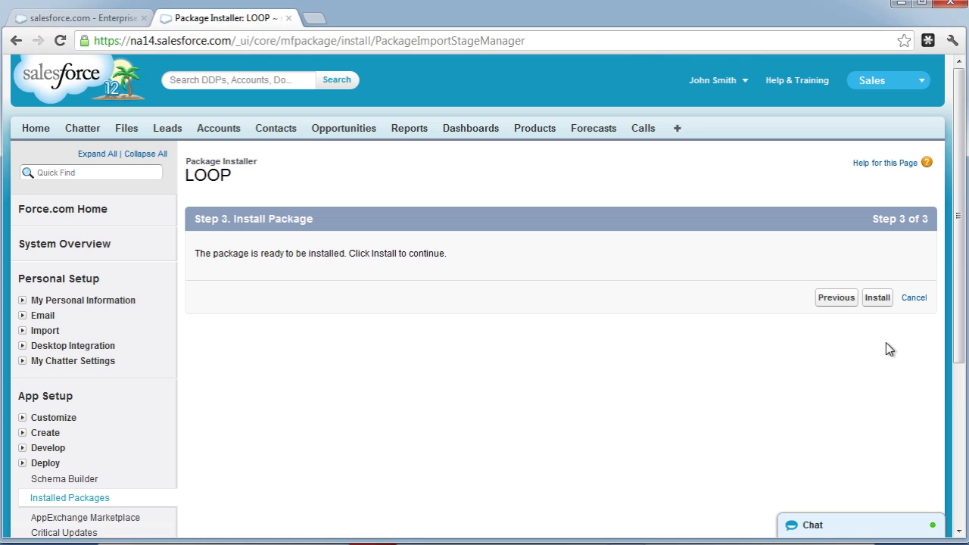
Step: Click Install on Step 3 to begin installing the LOOP package
click(877, 297)
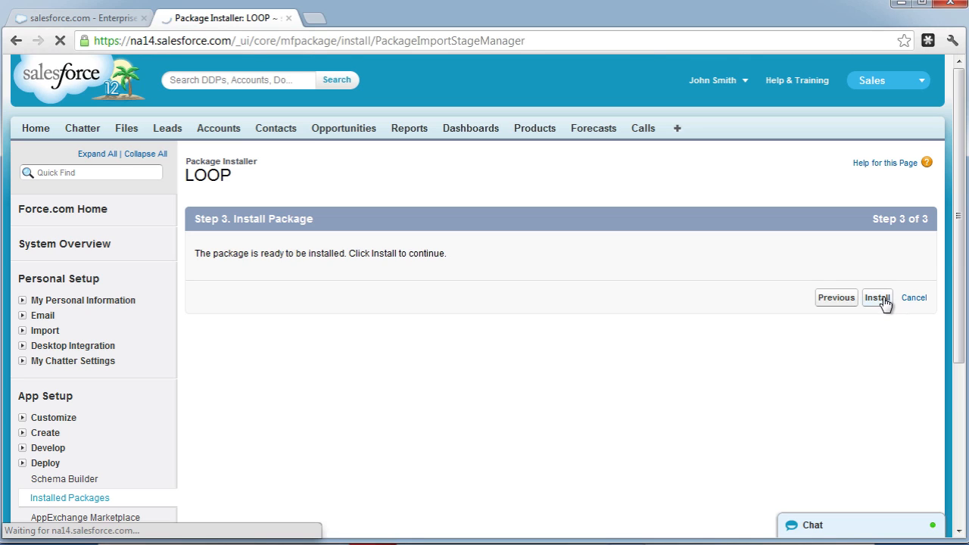
click(877, 297)
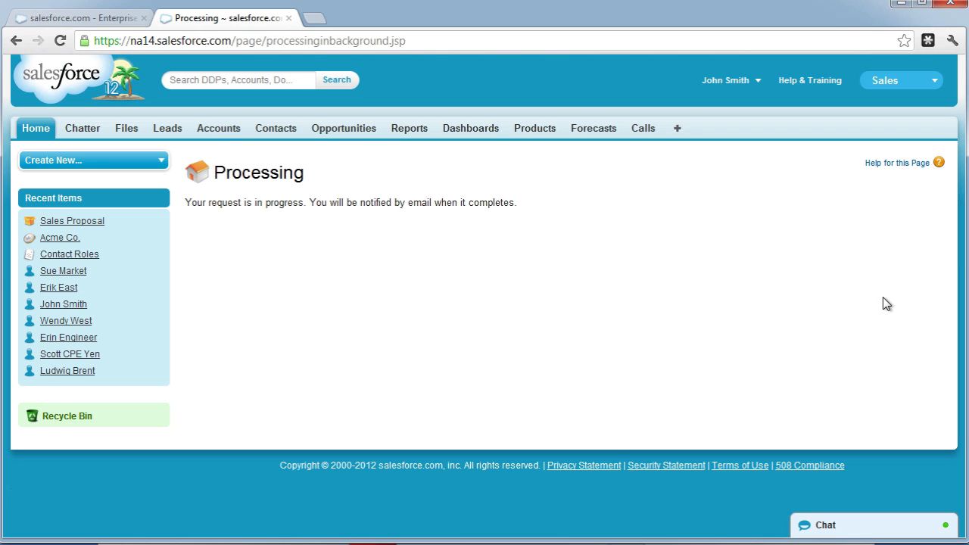
mouse_move(823, 277)
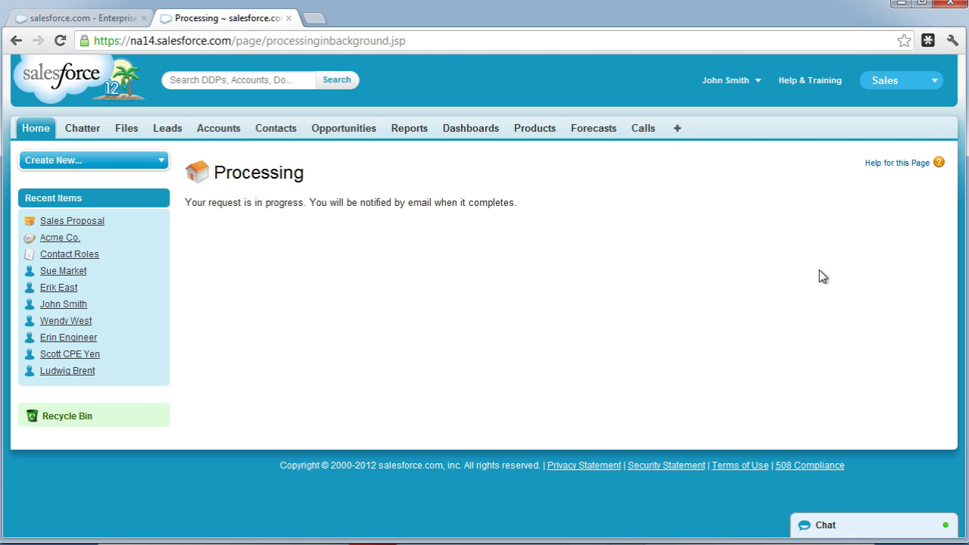
mouse_move(689, 153)
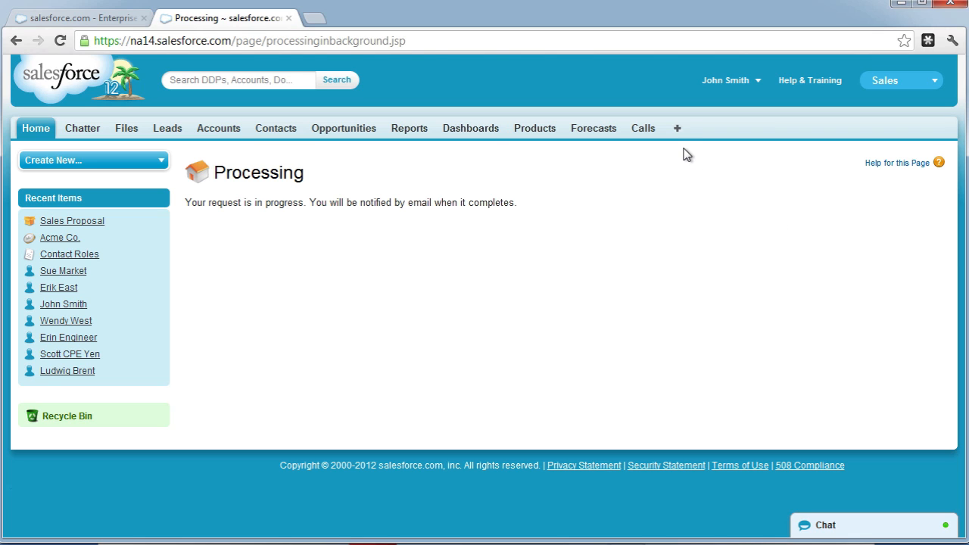
mouse_move(686, 144)
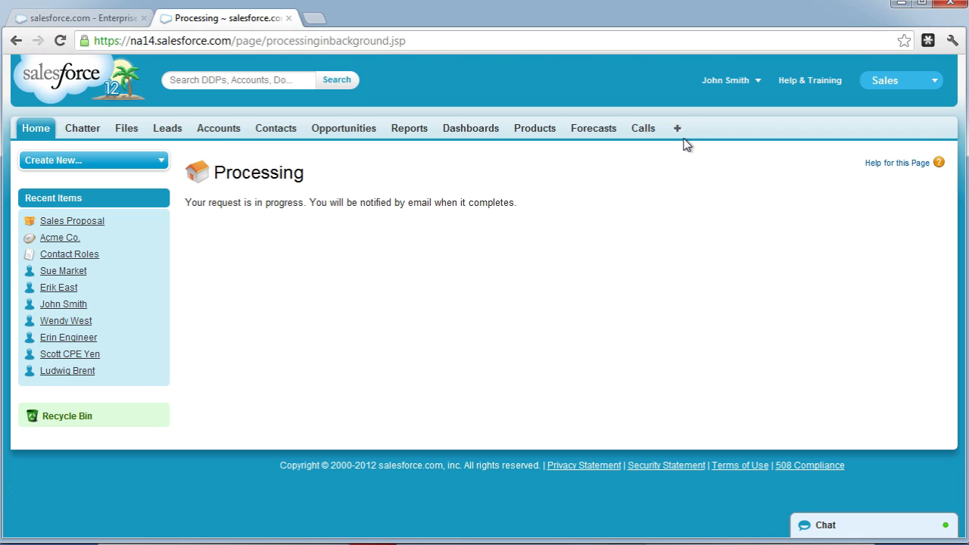
mouse_move(746, 158)
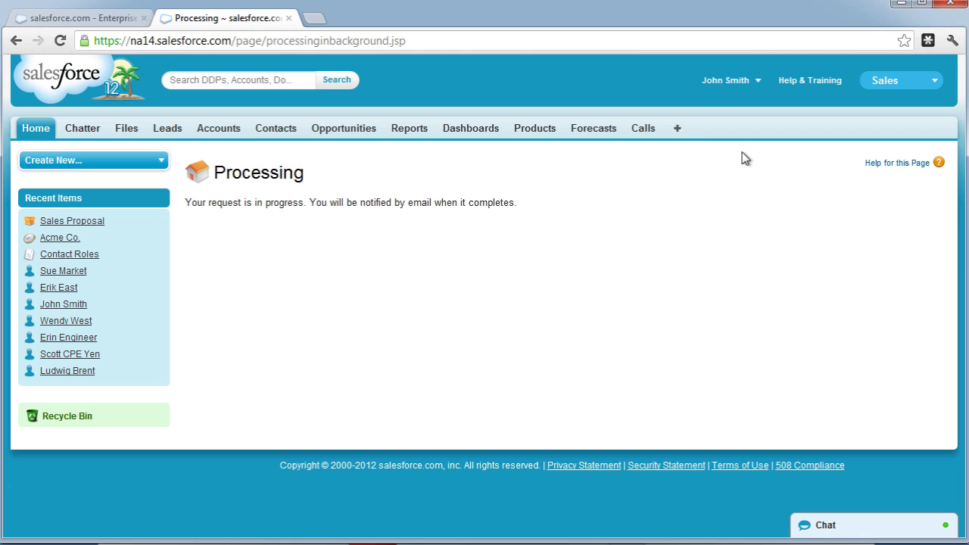
Step: Switch to the LOOP app and scroll the DDP Admin page down to its admin options
click(901, 81)
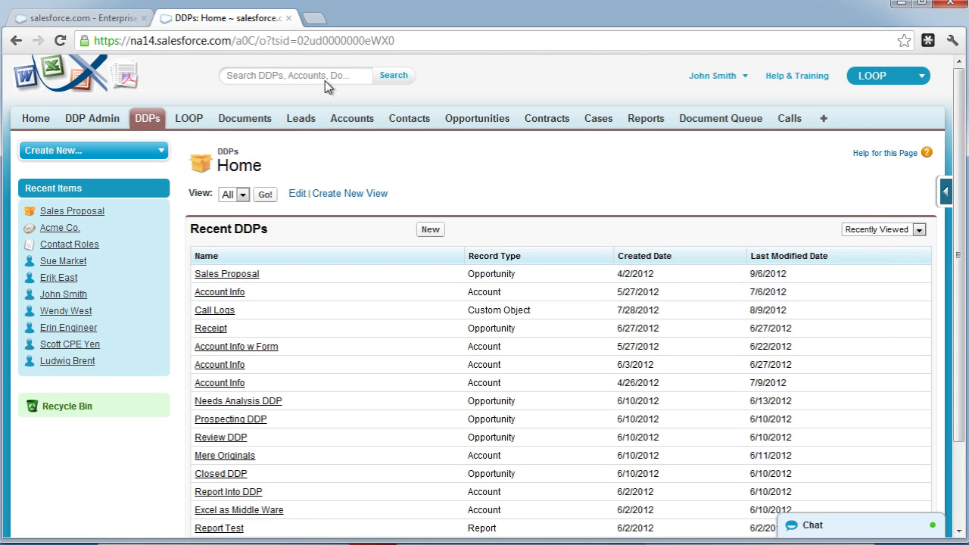
click(92, 118)
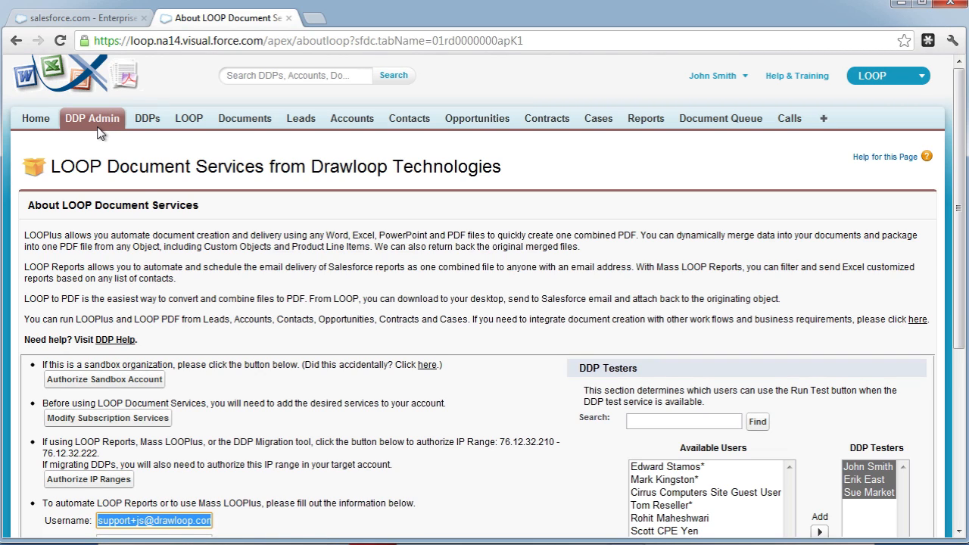
scroll(down, 3)
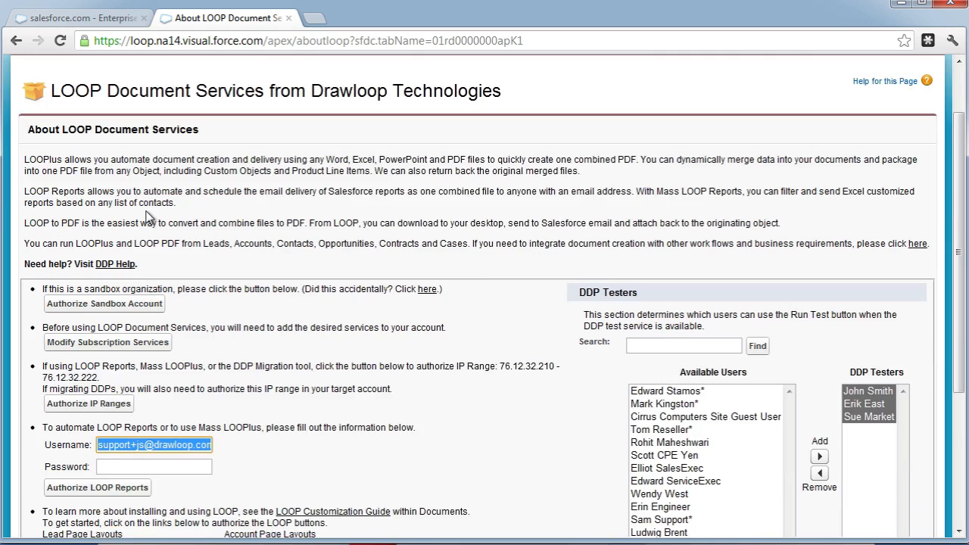
scroll(down, 3)
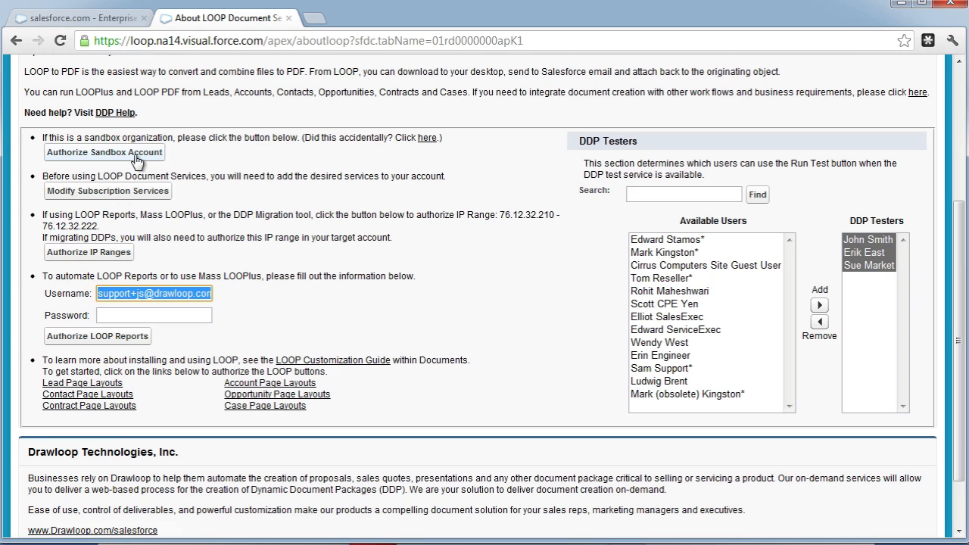
mouse_move(426, 138)
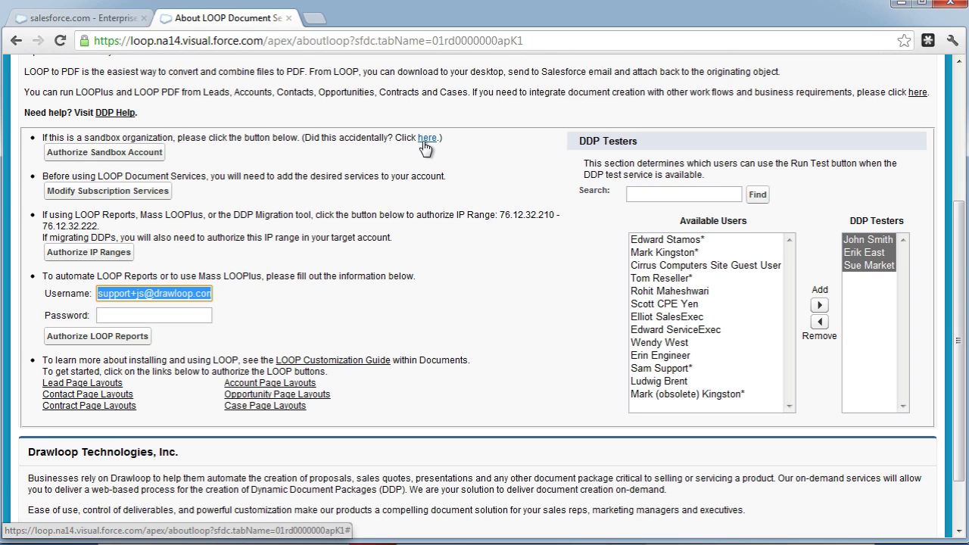
mouse_move(379, 162)
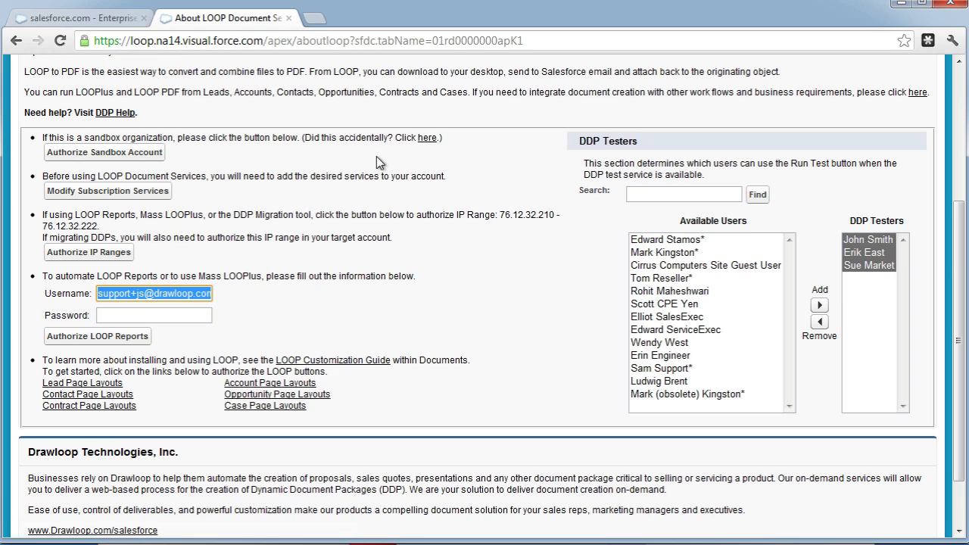
mouse_move(149, 202)
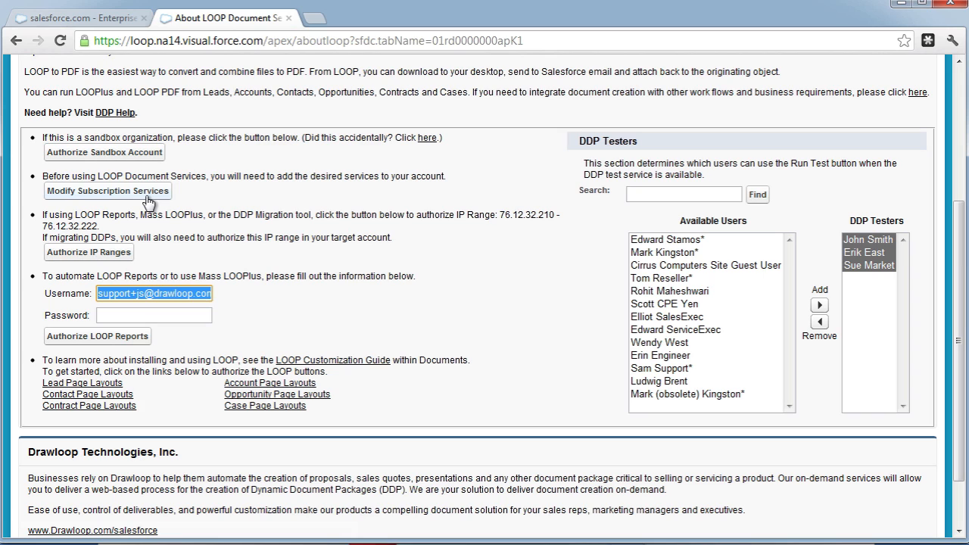
Step: Open the LOOP Subscription Services settings, with LOOPlus and LOOP Reports at Business level
click(107, 190)
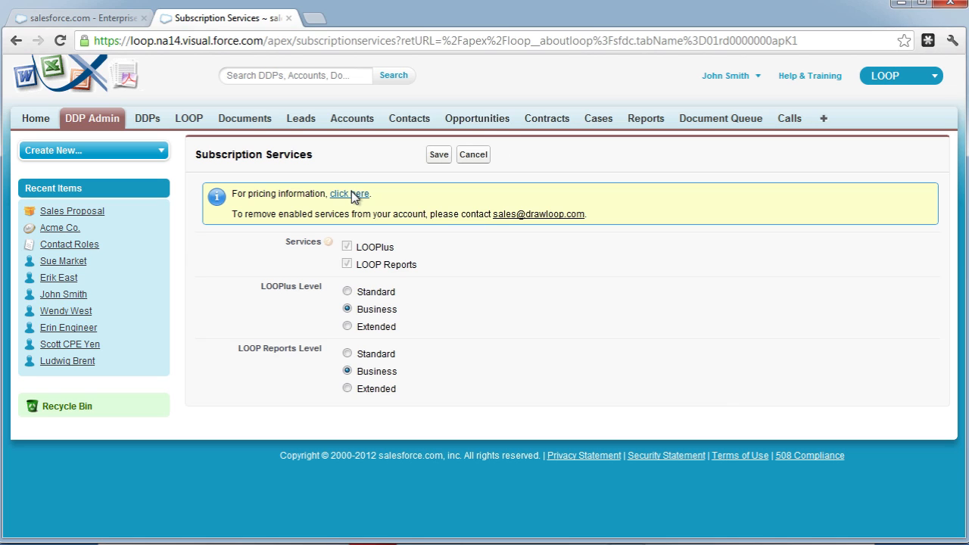
mouse_move(356, 217)
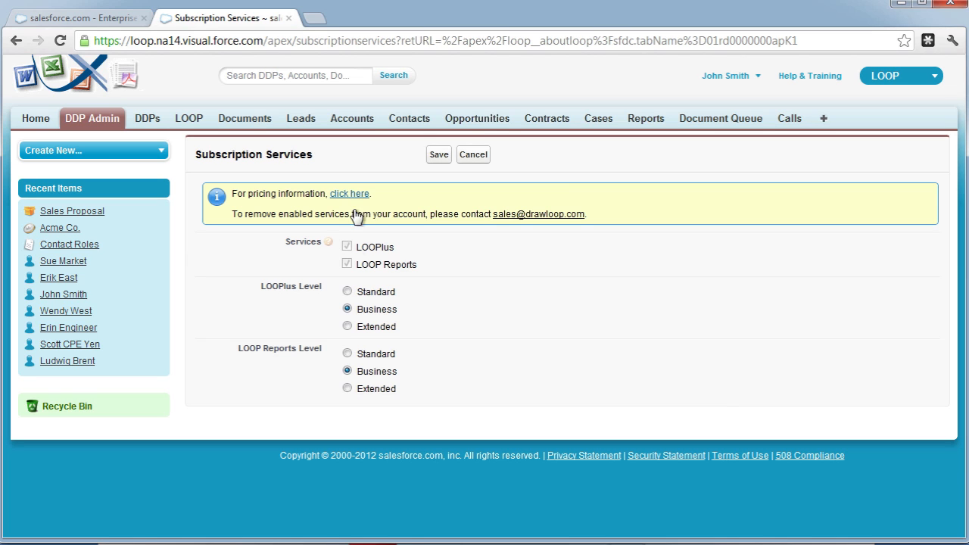
mouse_move(366, 324)
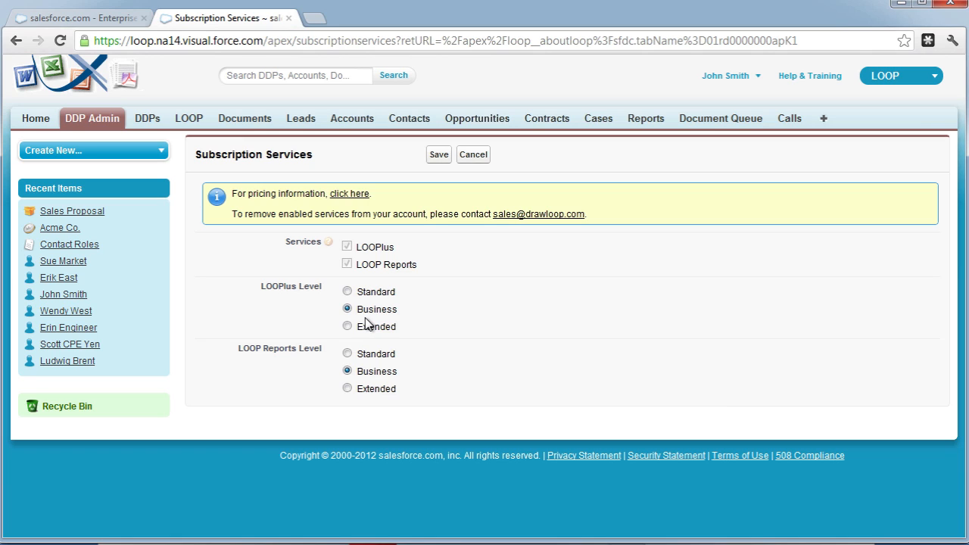
mouse_move(344, 108)
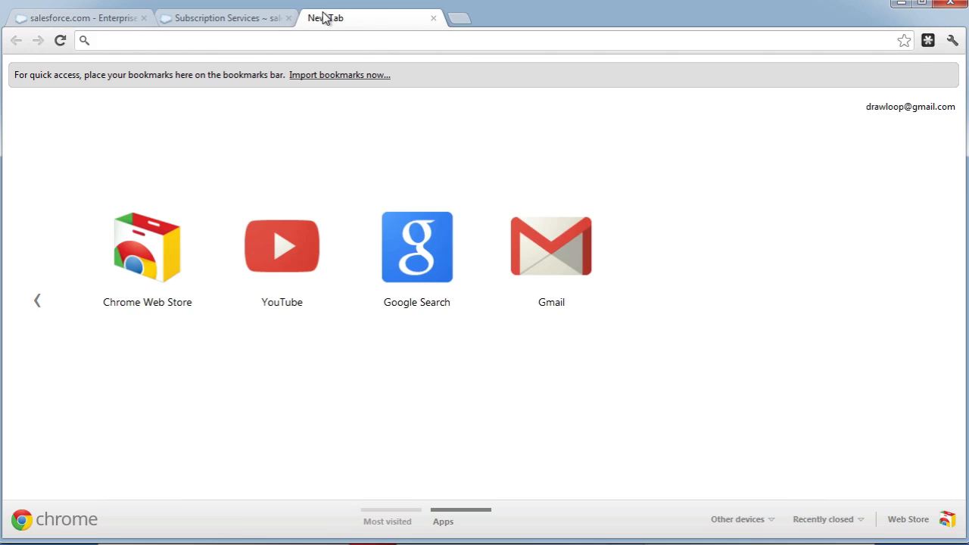
text(www.drawloop.com)
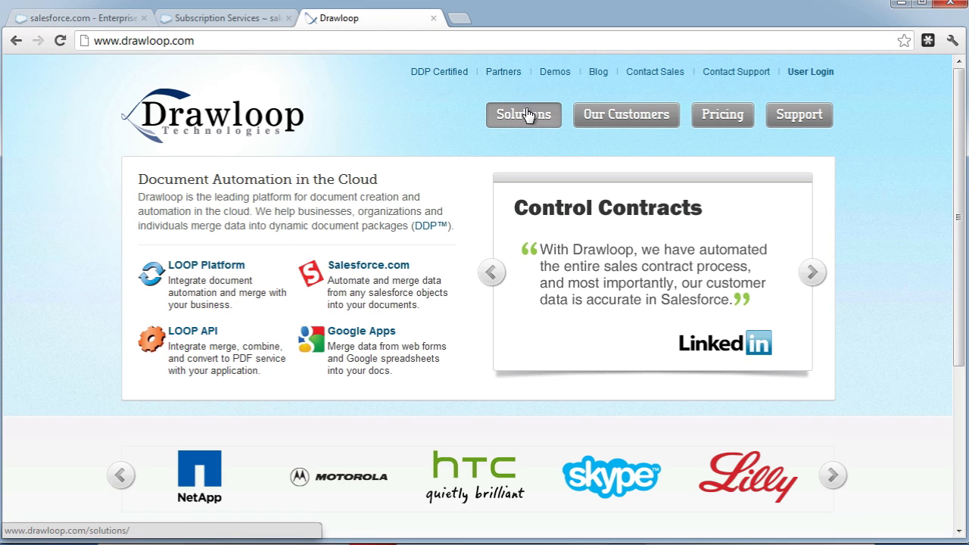
click(523, 114)
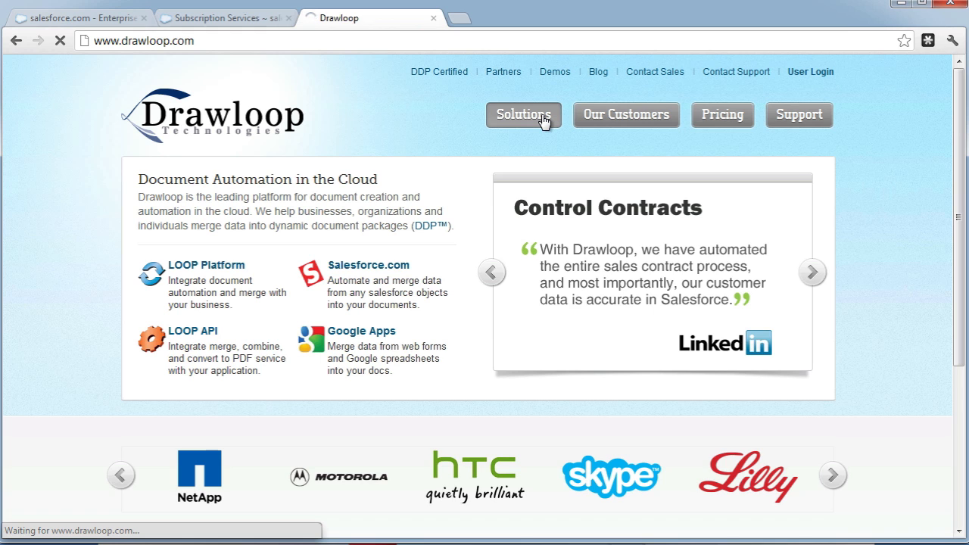
click(523, 114)
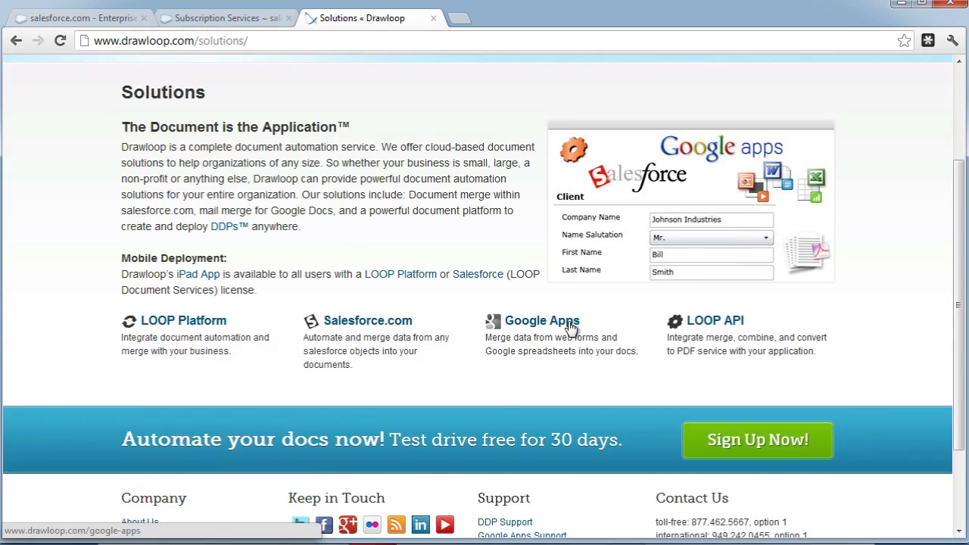
scroll(down, 3)
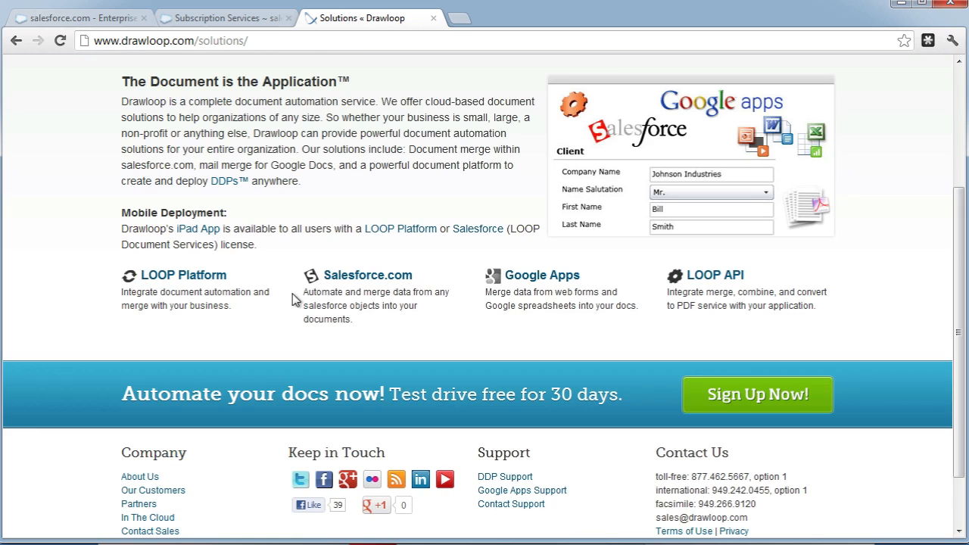
click(368, 275)
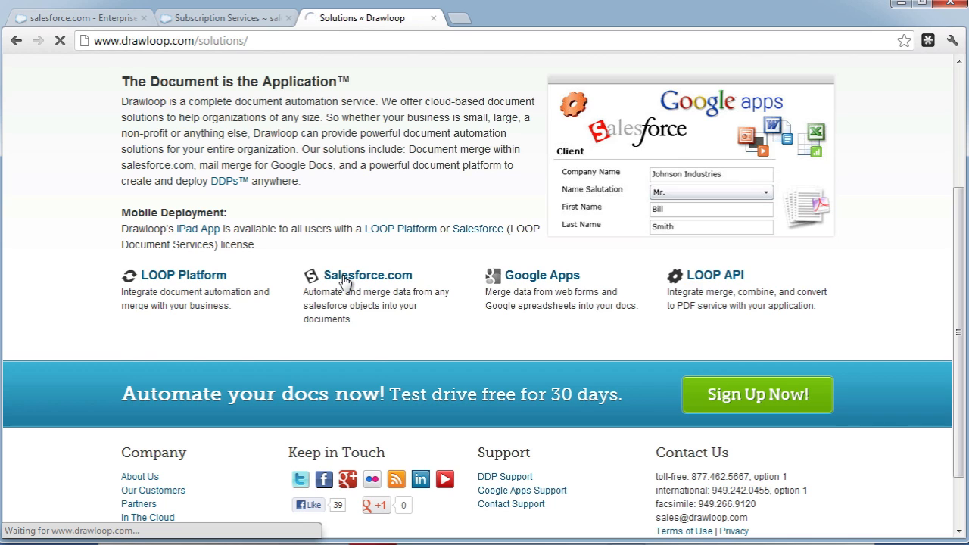
click(368, 275)
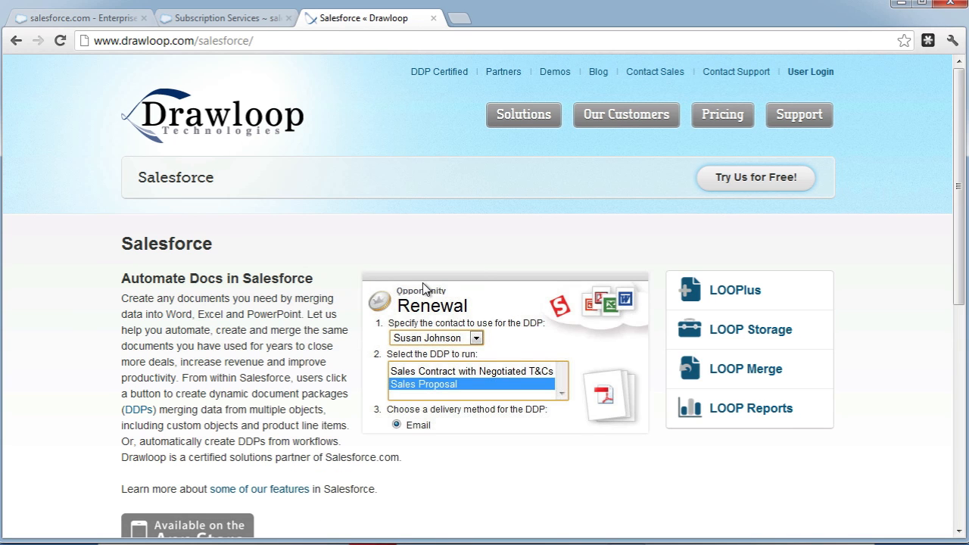
mouse_move(642, 304)
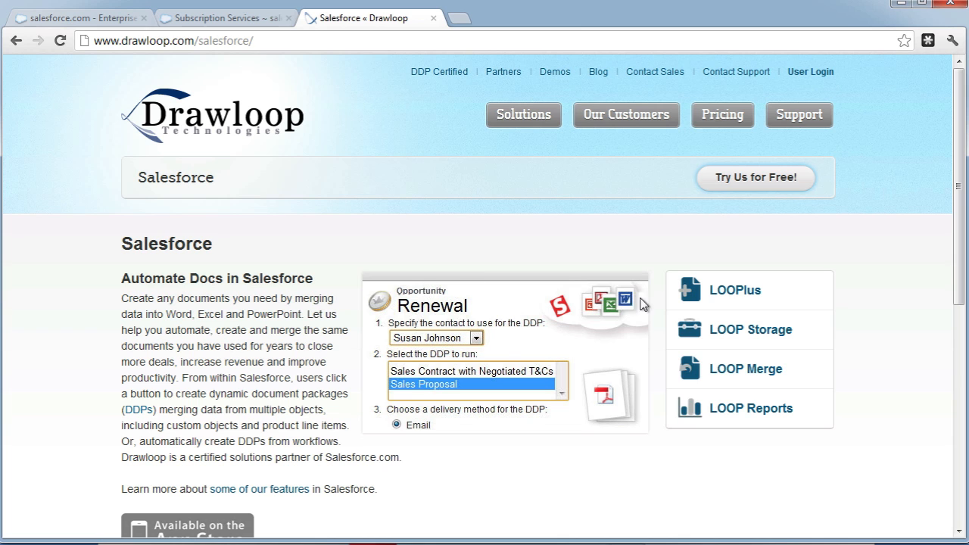
click(734, 290)
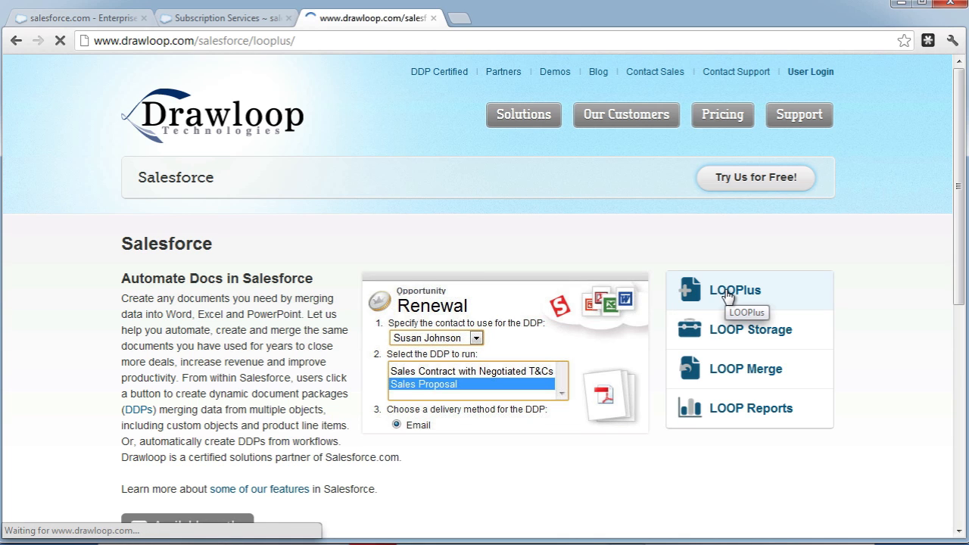
click(734, 290)
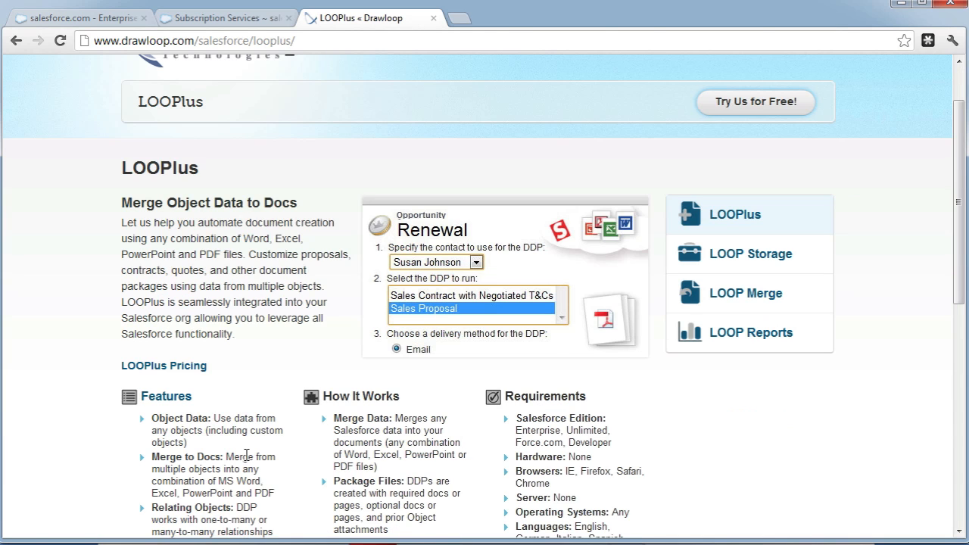
click(163, 366)
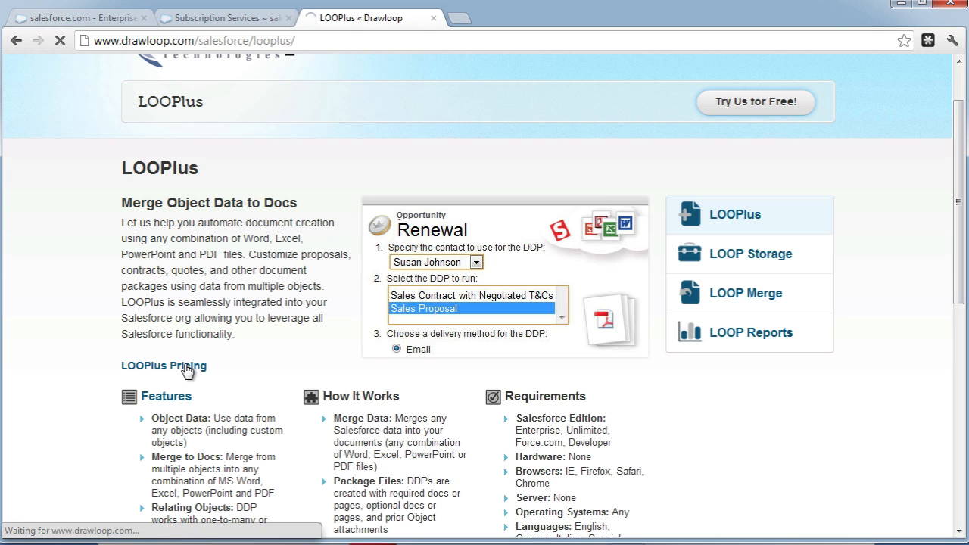
Step: Compare LOOPlus editions: Standard $12, Business $18 and Extended $30 per user monthly
click(164, 366)
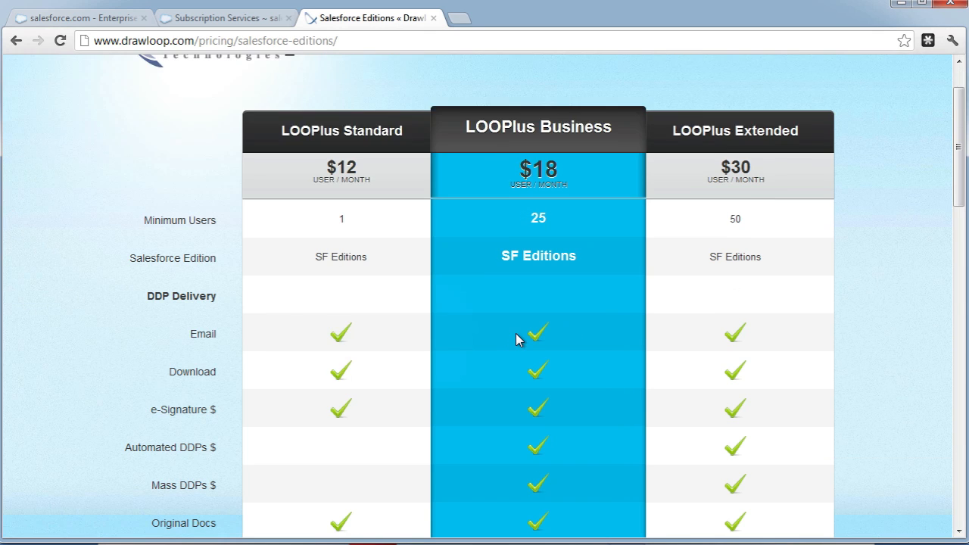
scroll(down, 3)
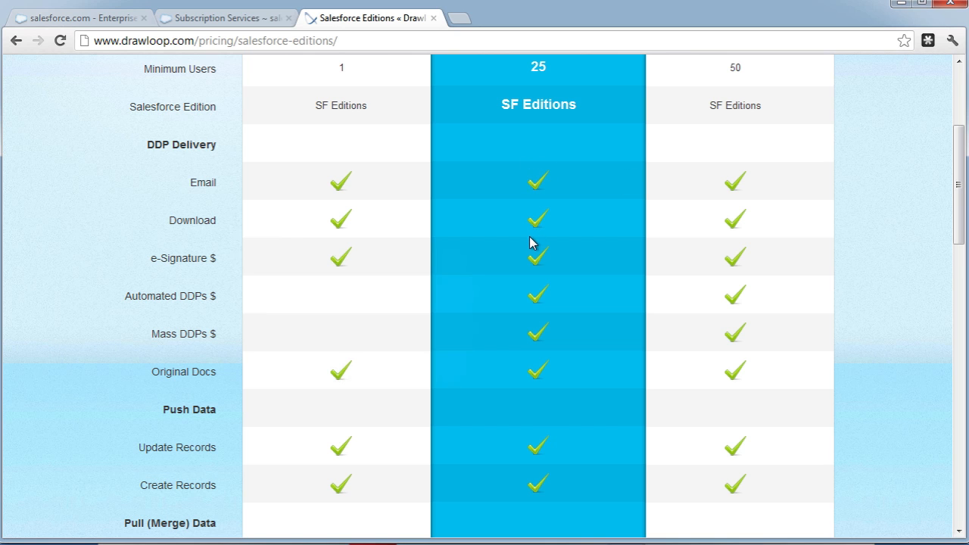
mouse_move(530, 386)
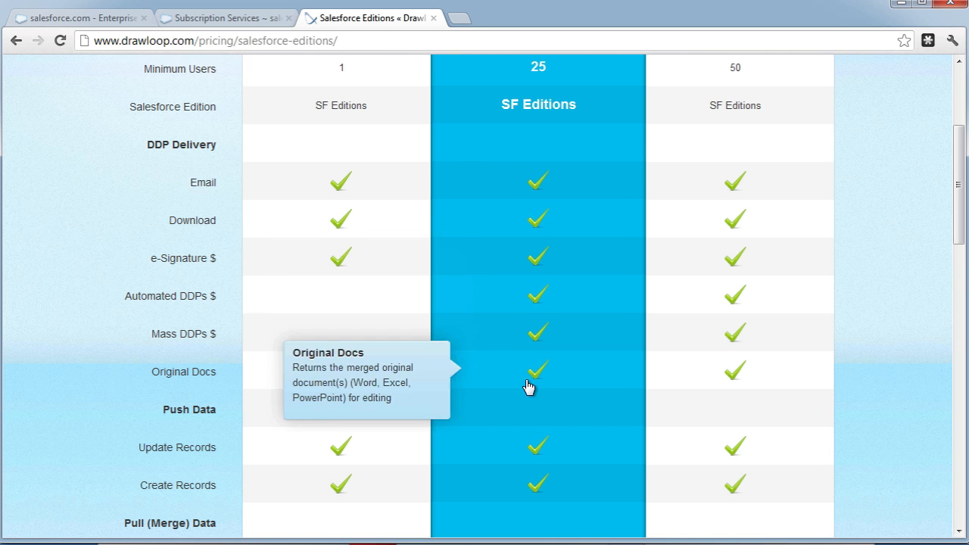
scroll(down, 3)
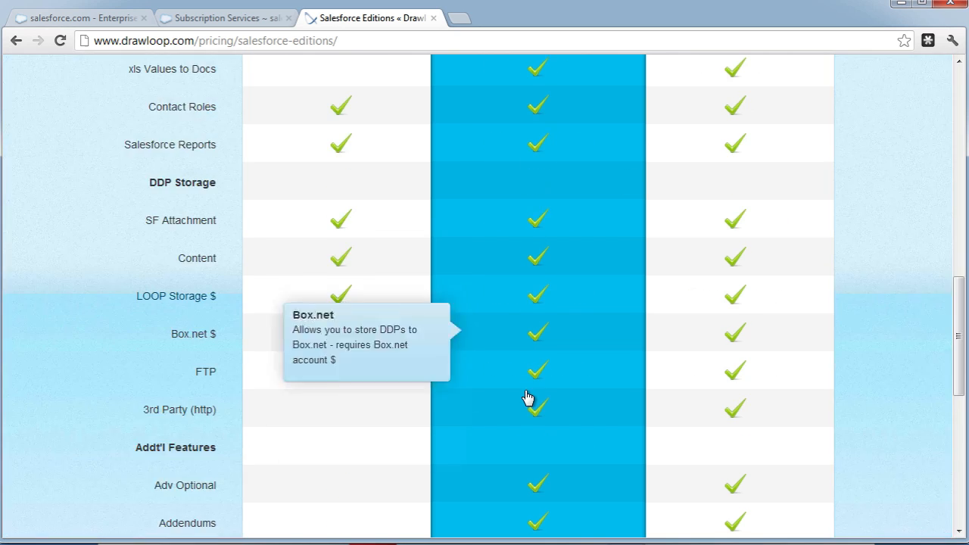
scroll(up, 3)
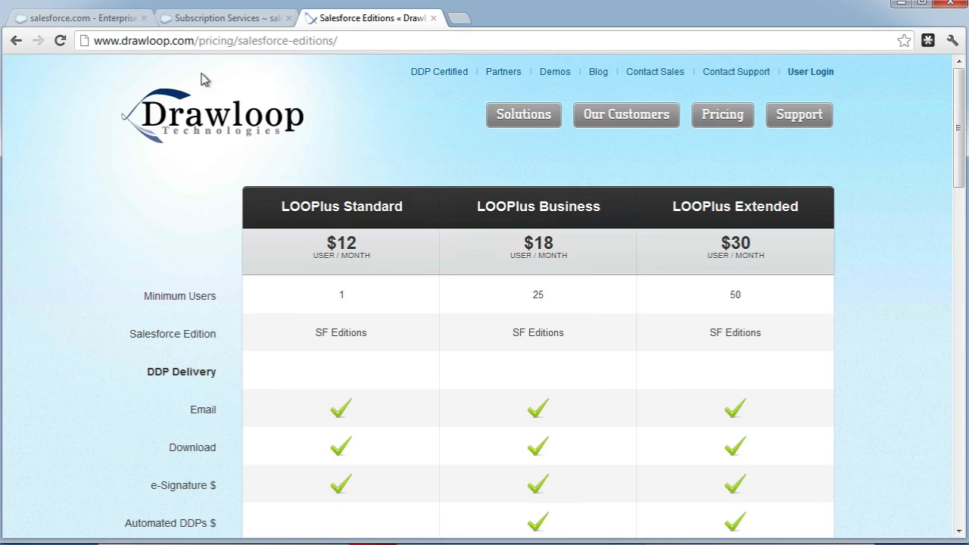
Step: Save the Business-level LOOPlus and LOOP Reports subscription services
click(223, 18)
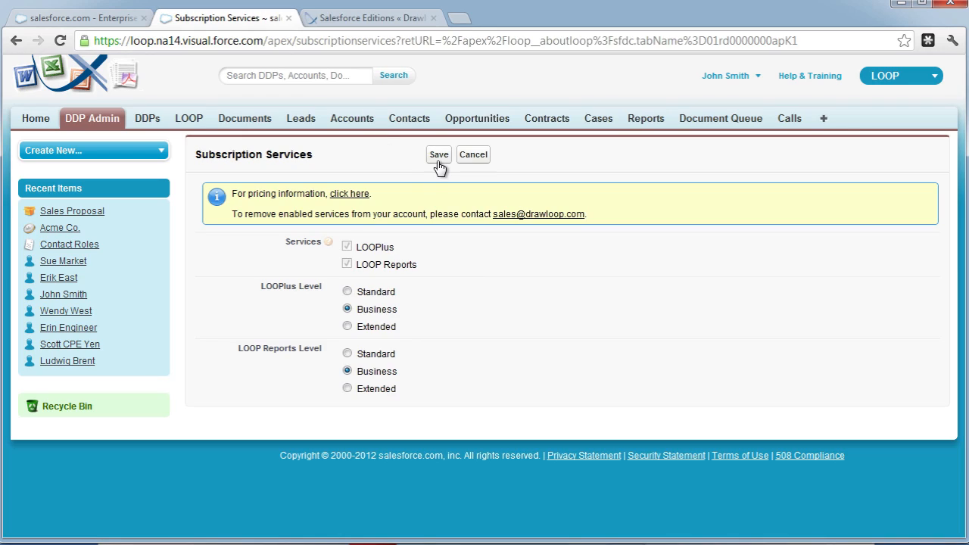
click(439, 154)
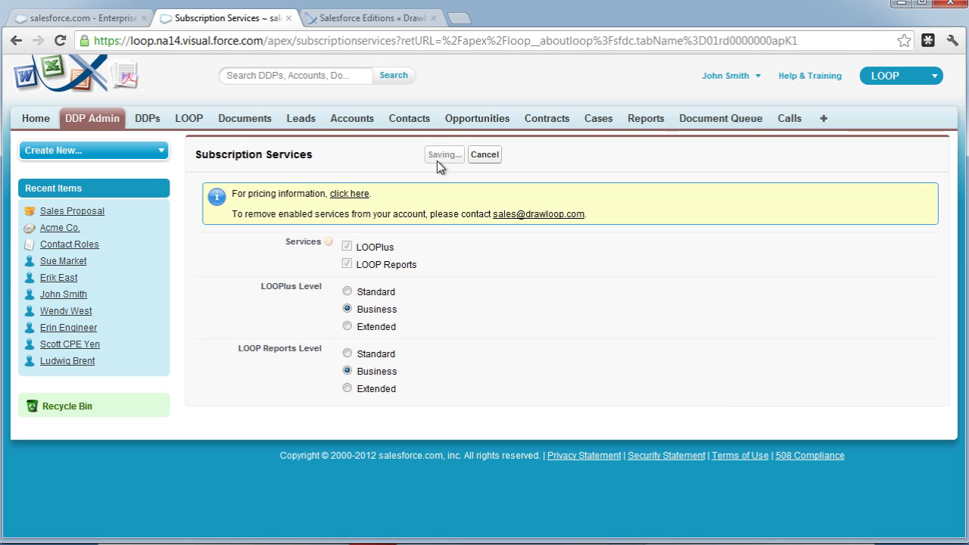
click(444, 154)
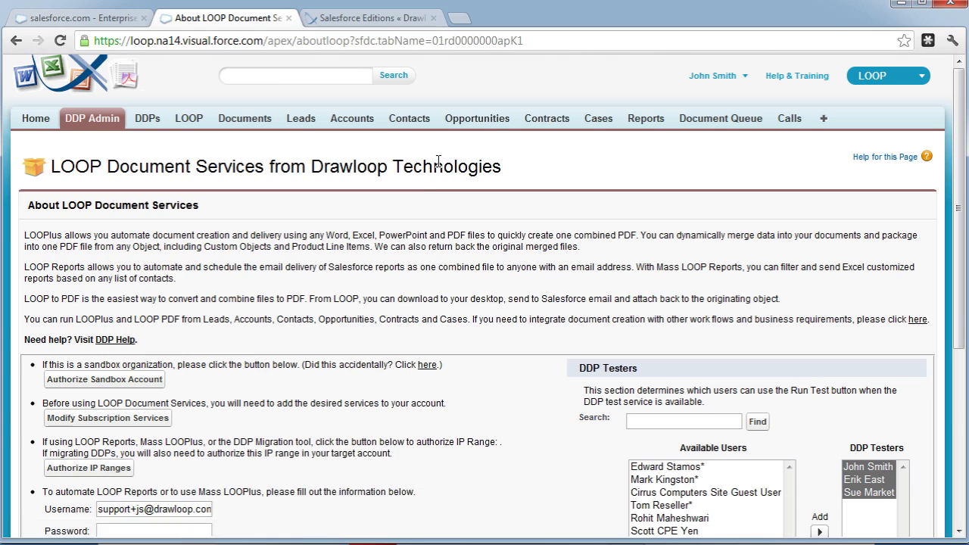
Step: Authorize IP range 76.12.32.210–76.12.32.222 and enter a LOOP Reports username
scroll(down, 3)
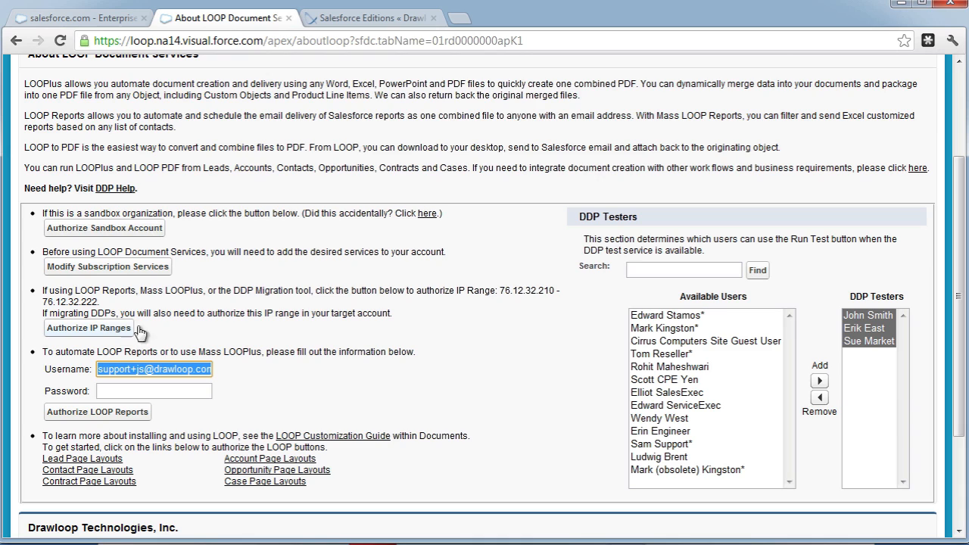
click(154, 369)
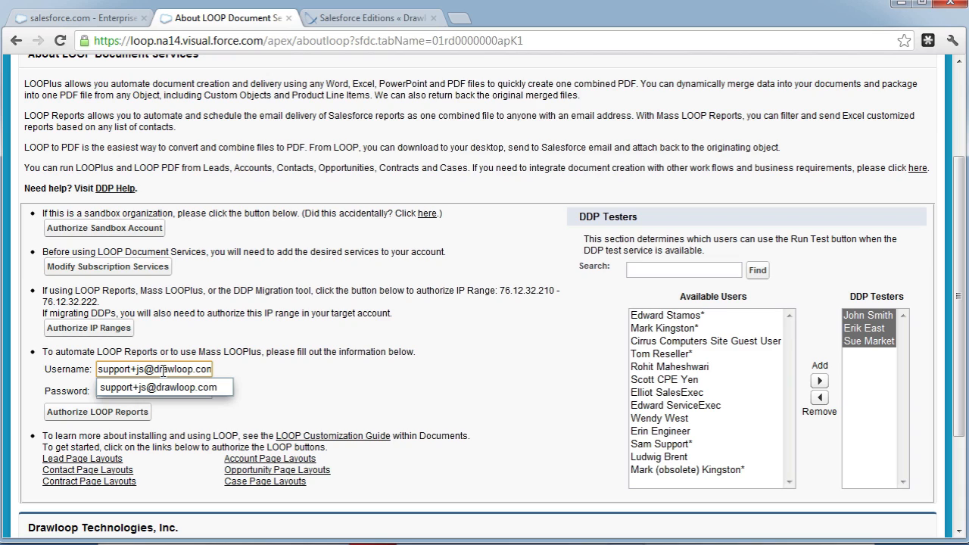
click(158, 387)
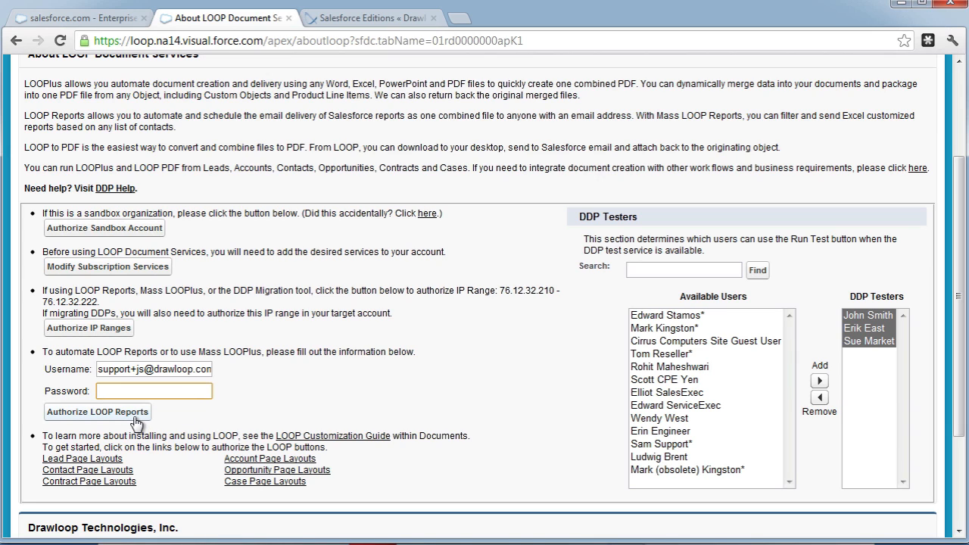
mouse_move(275, 437)
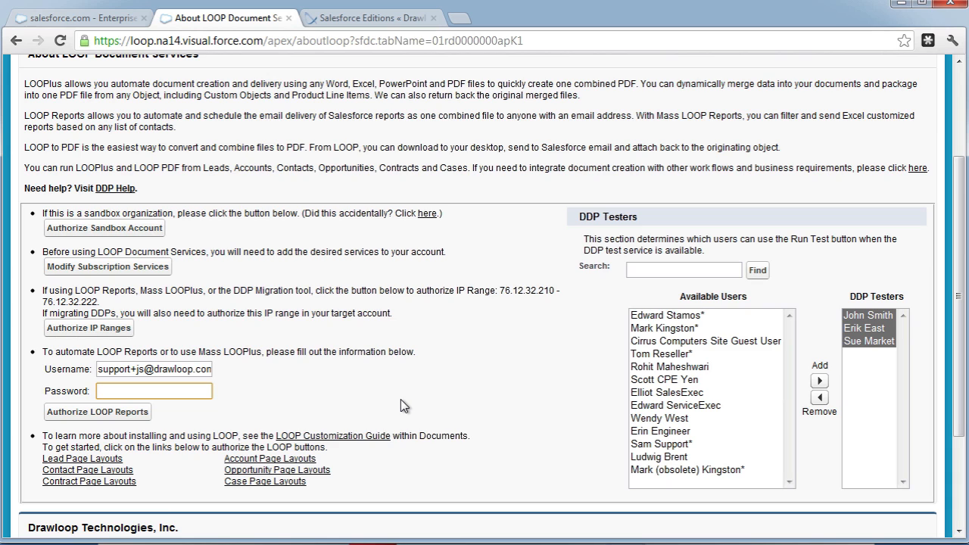
scroll(up, 3)
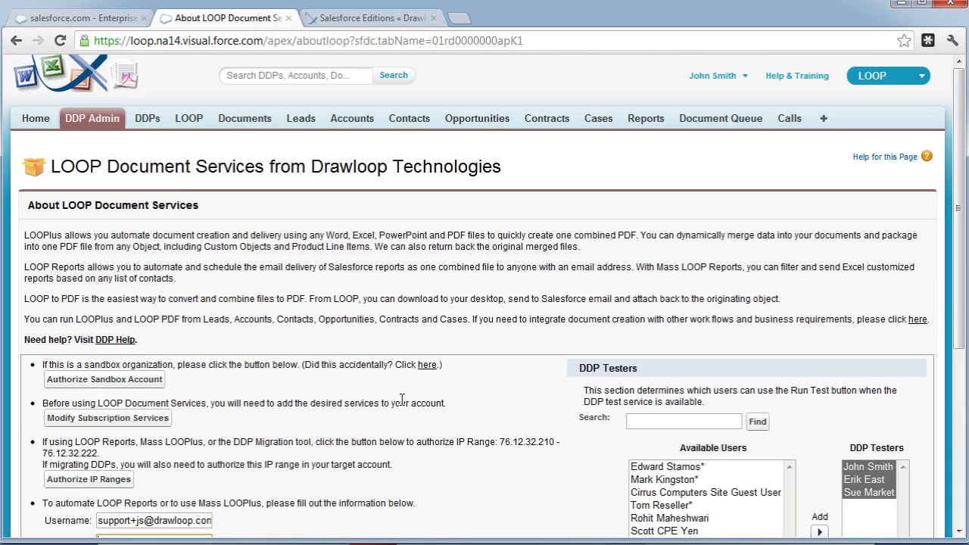